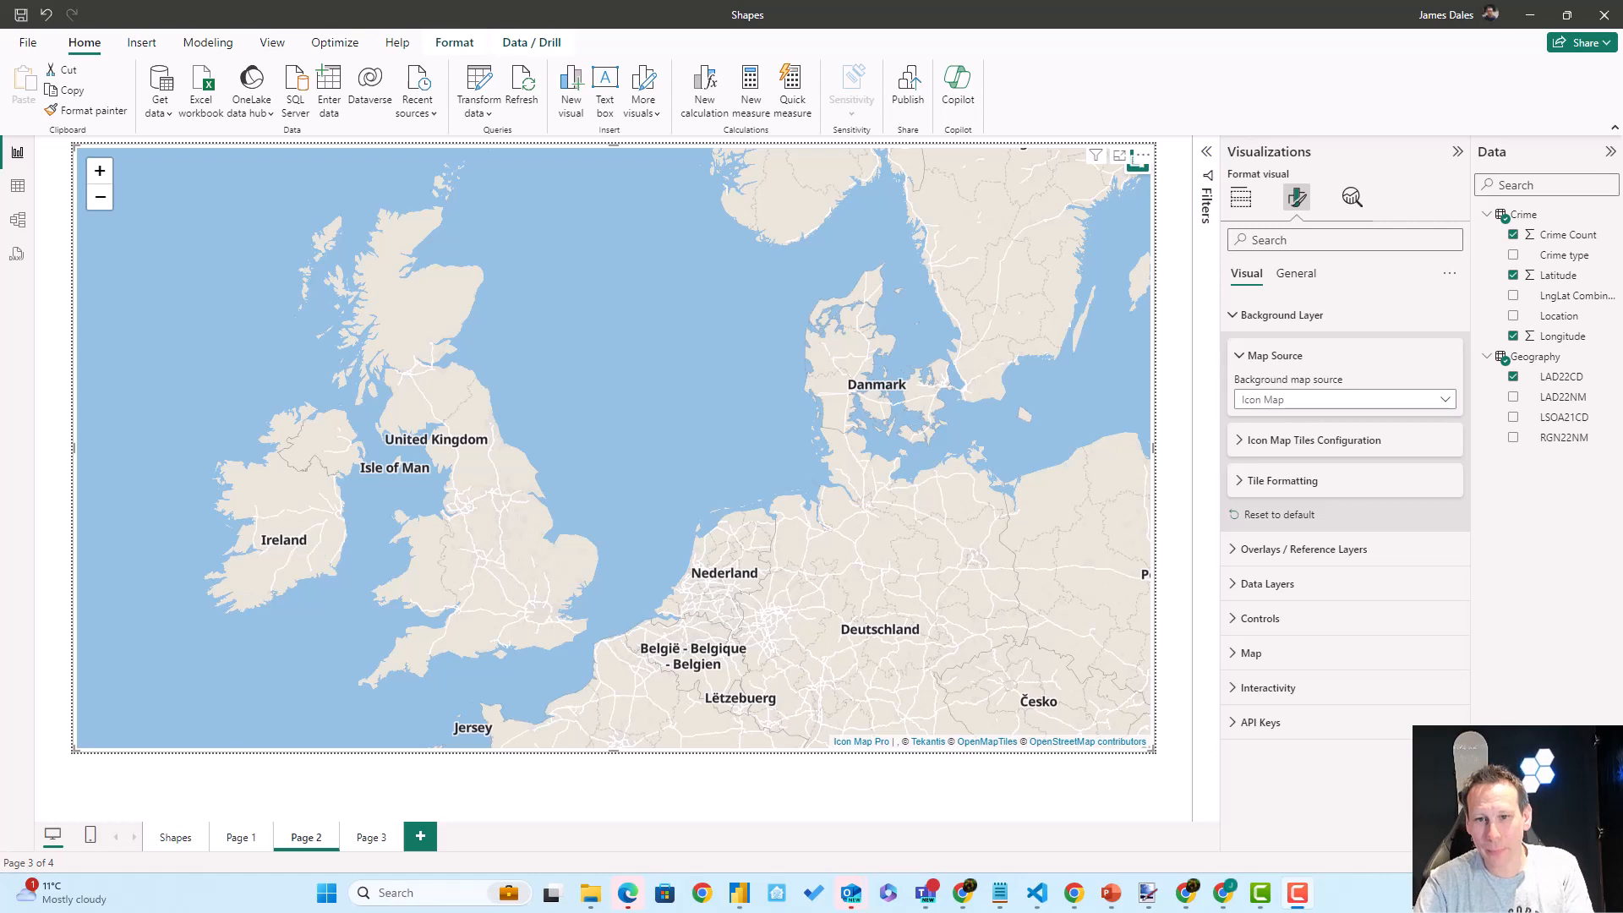
mouse_move(1288, 225)
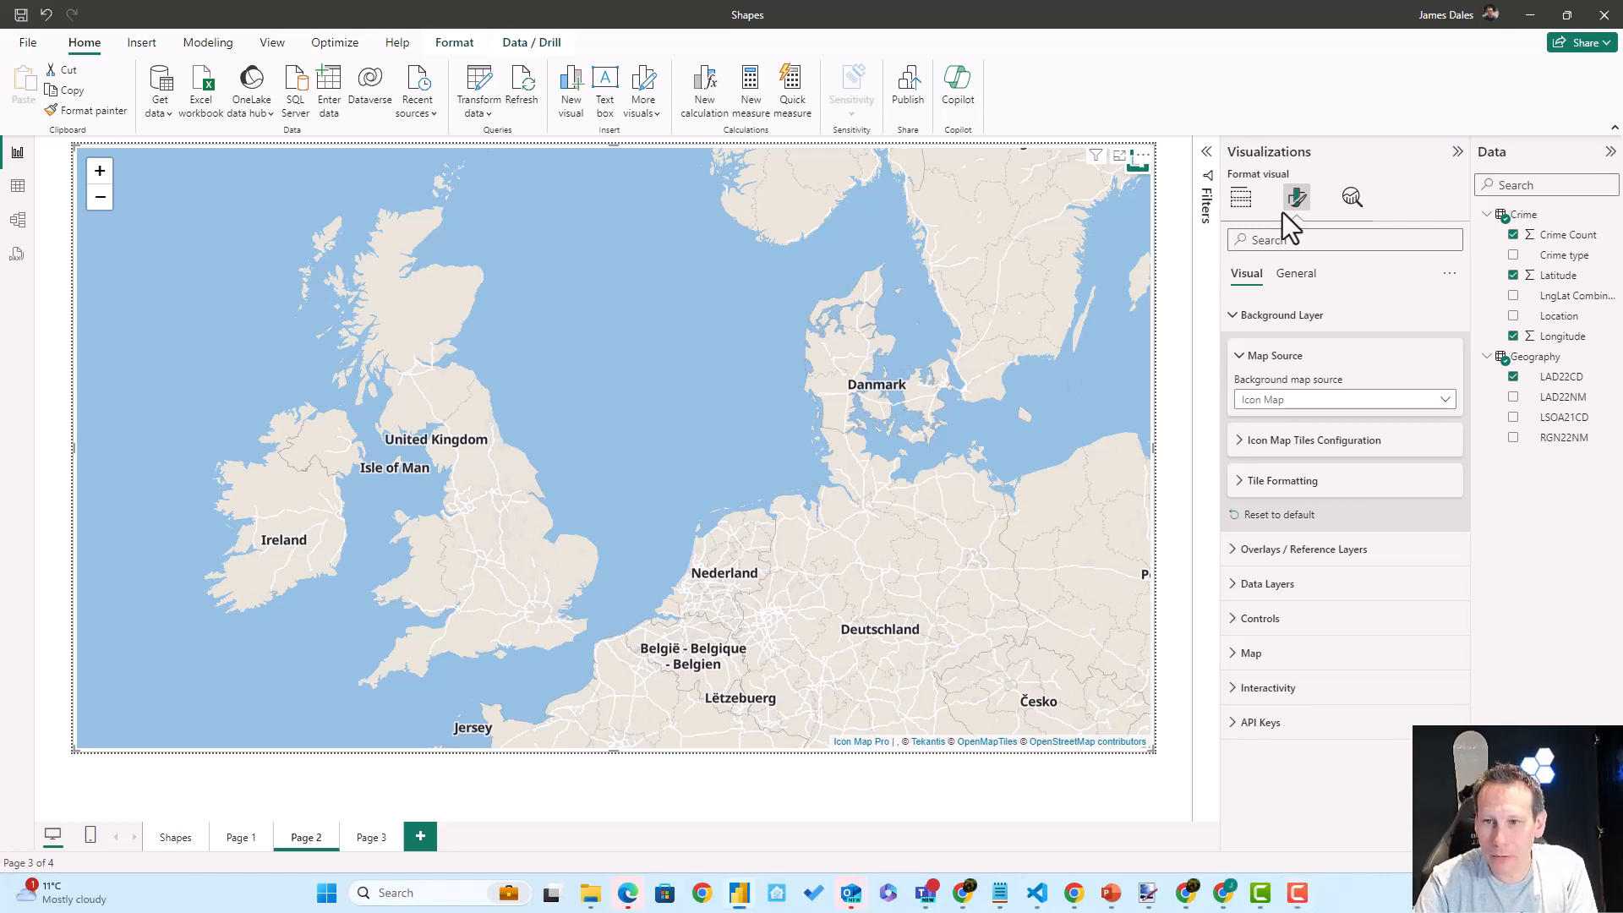
Set the background map source to Esri.
click(1257, 722)
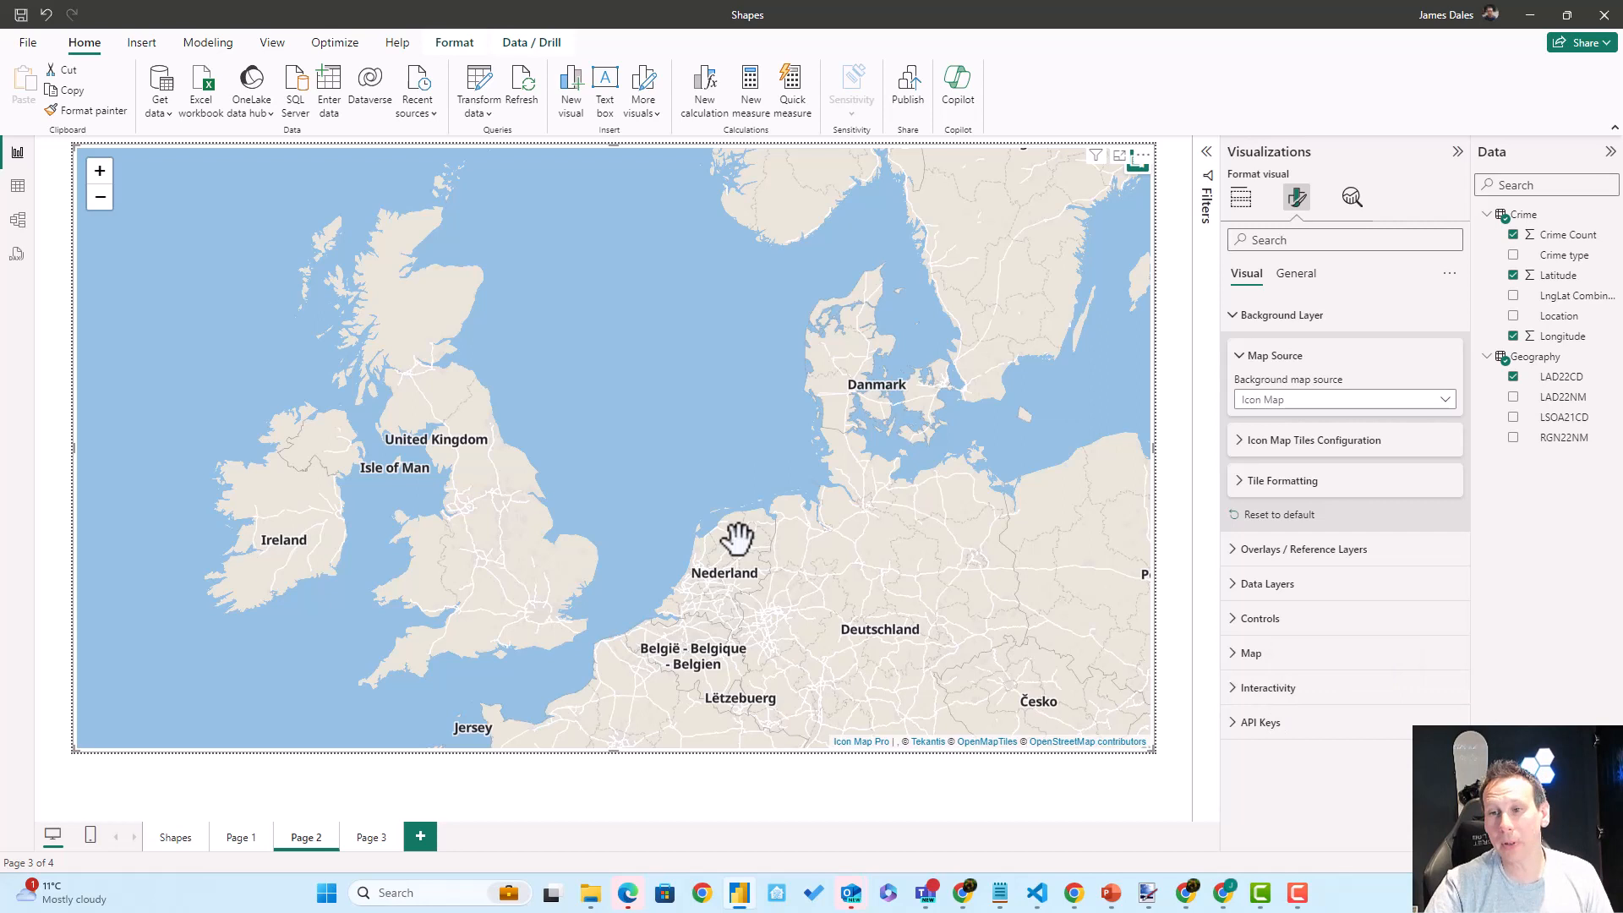
mouse_move(1297, 354)
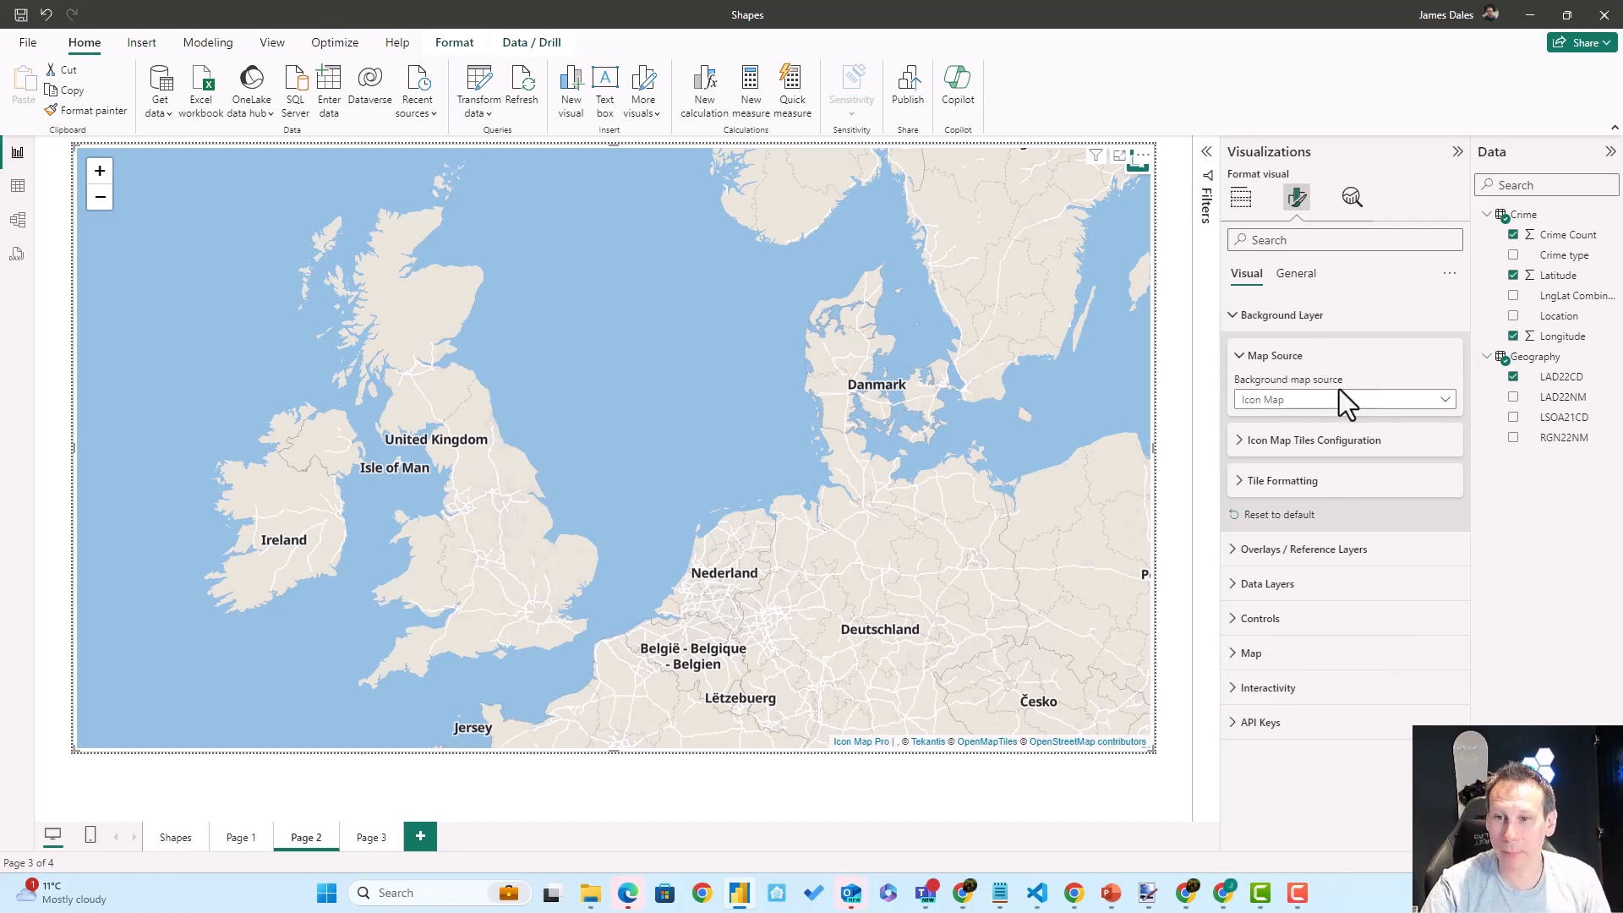
click(1339, 399)
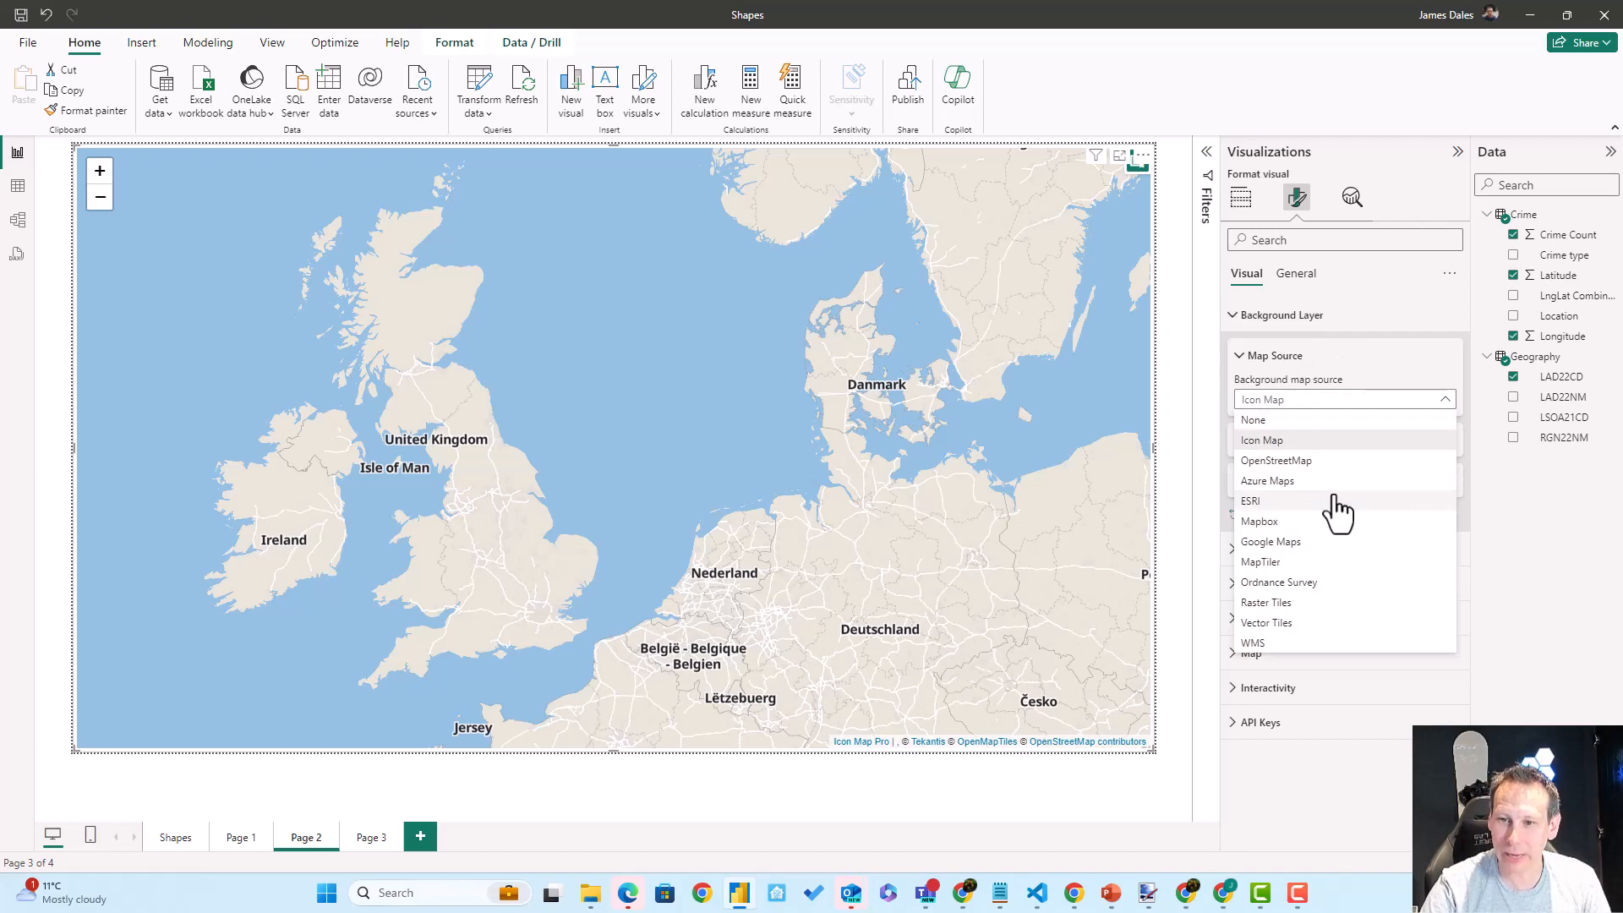
click(1251, 500)
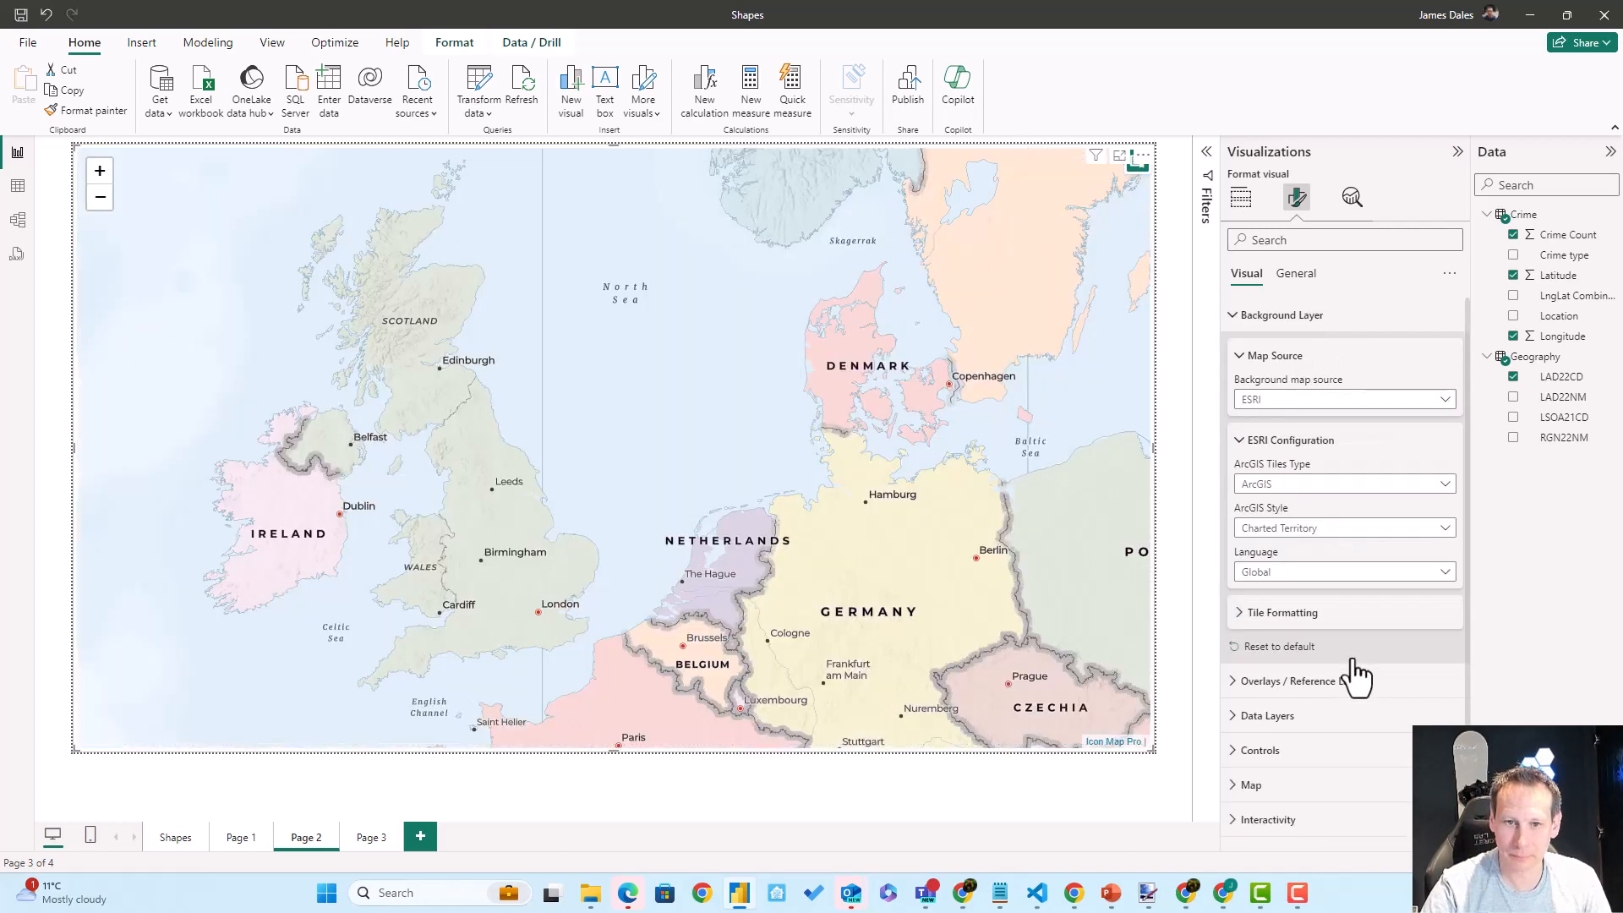
mouse_move(1387, 495)
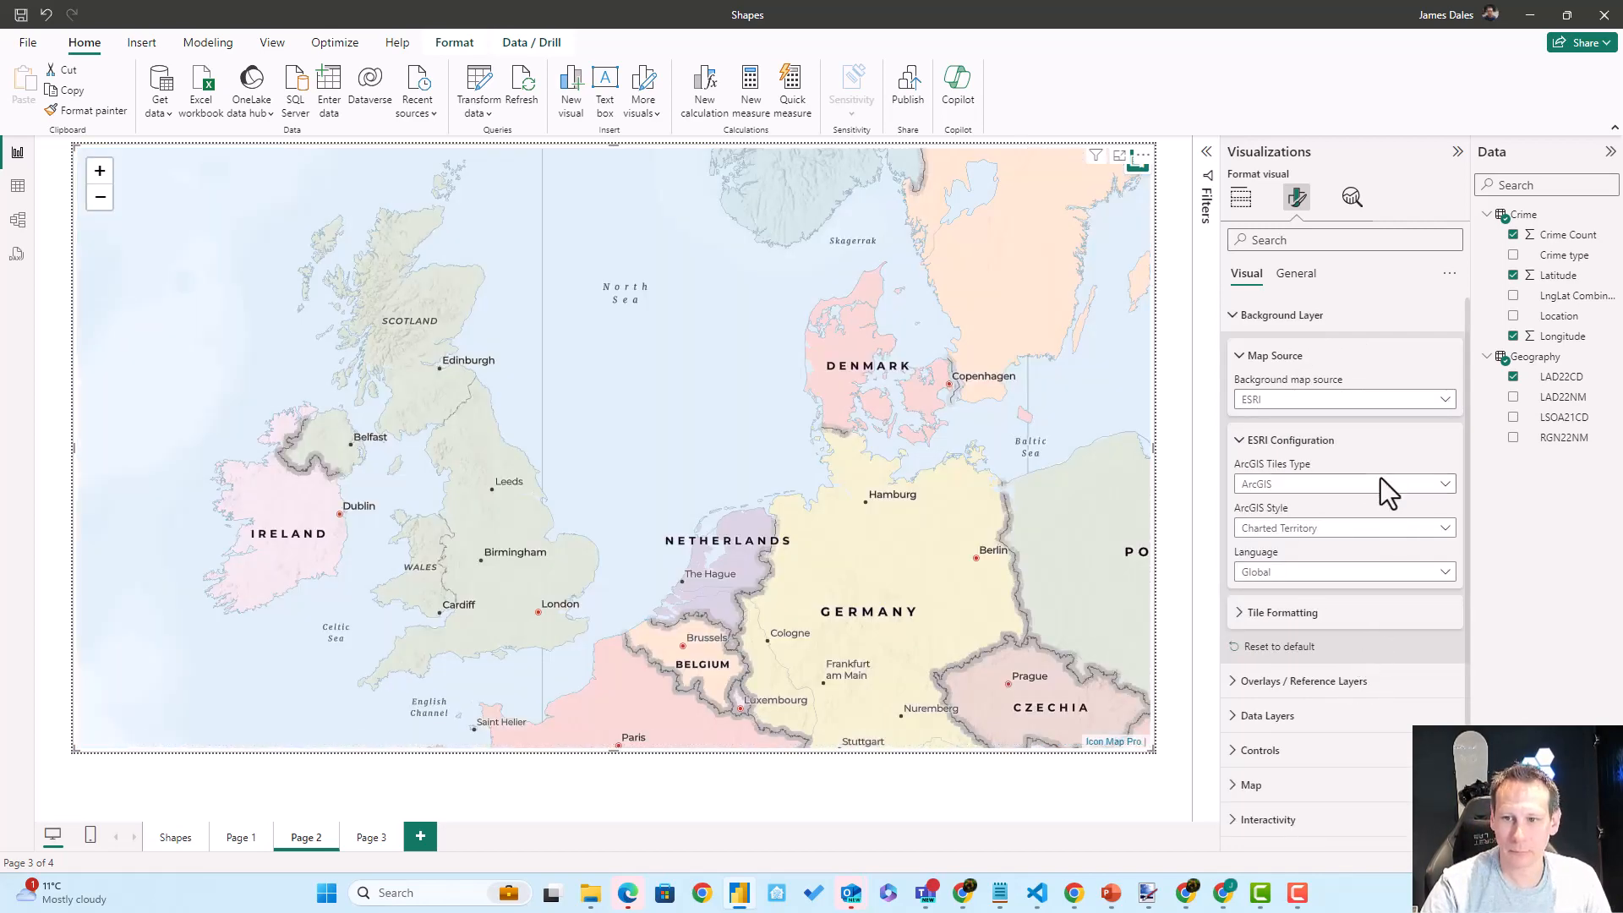
Try the ArcGIS Tiles Type 'Custom style', then set it back to standard ArcGIS tiles.
click(1342, 484)
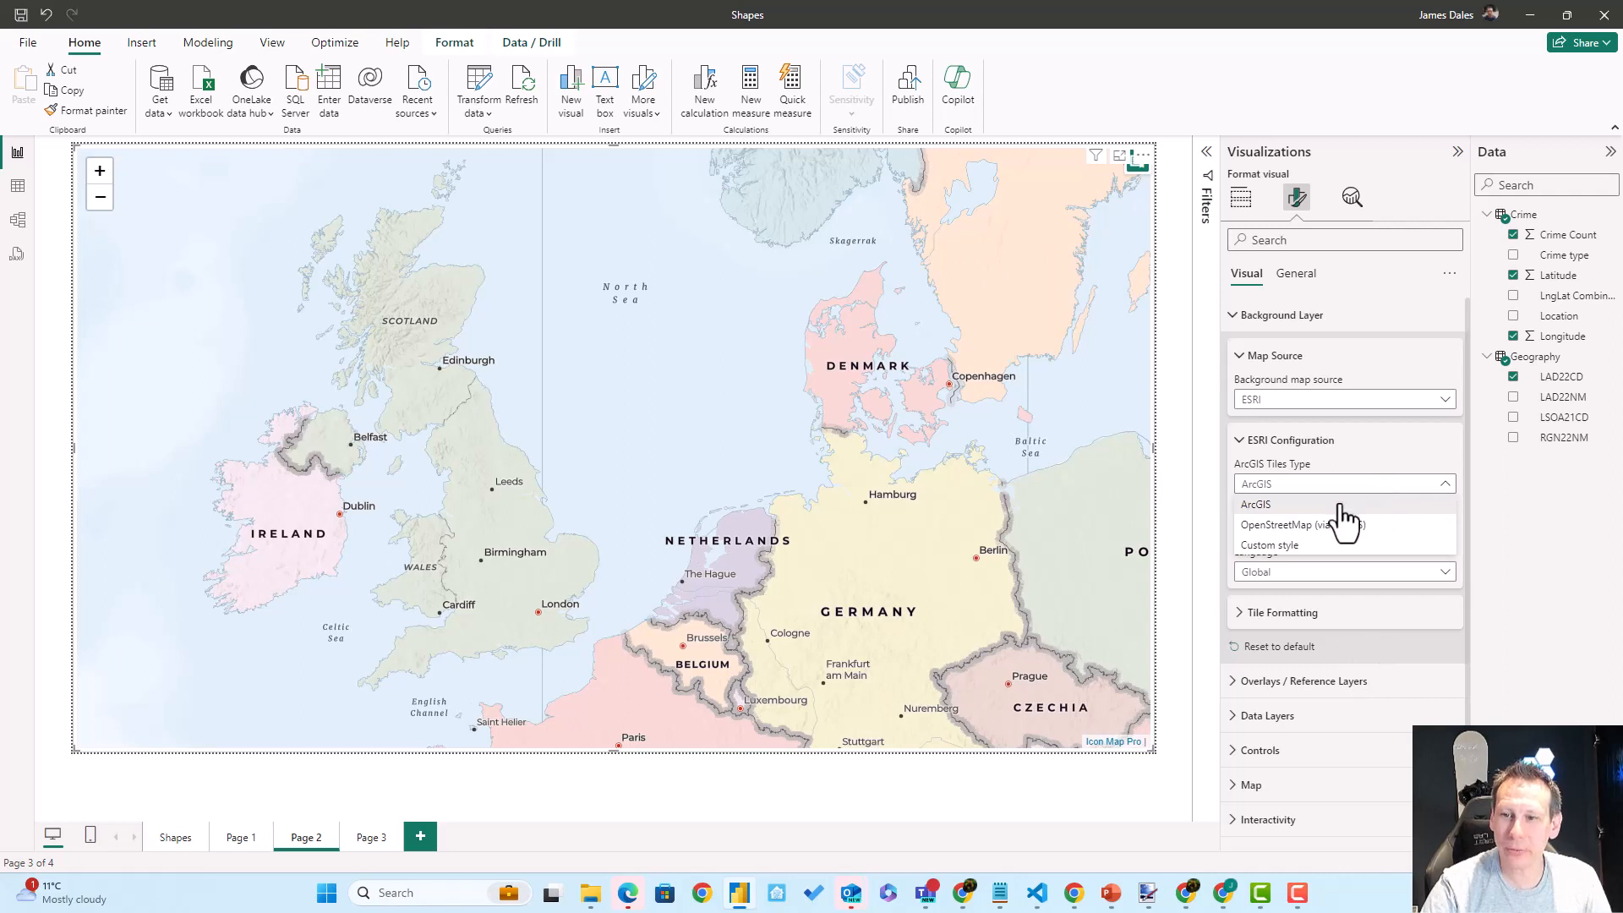
mouse_move(1253, 492)
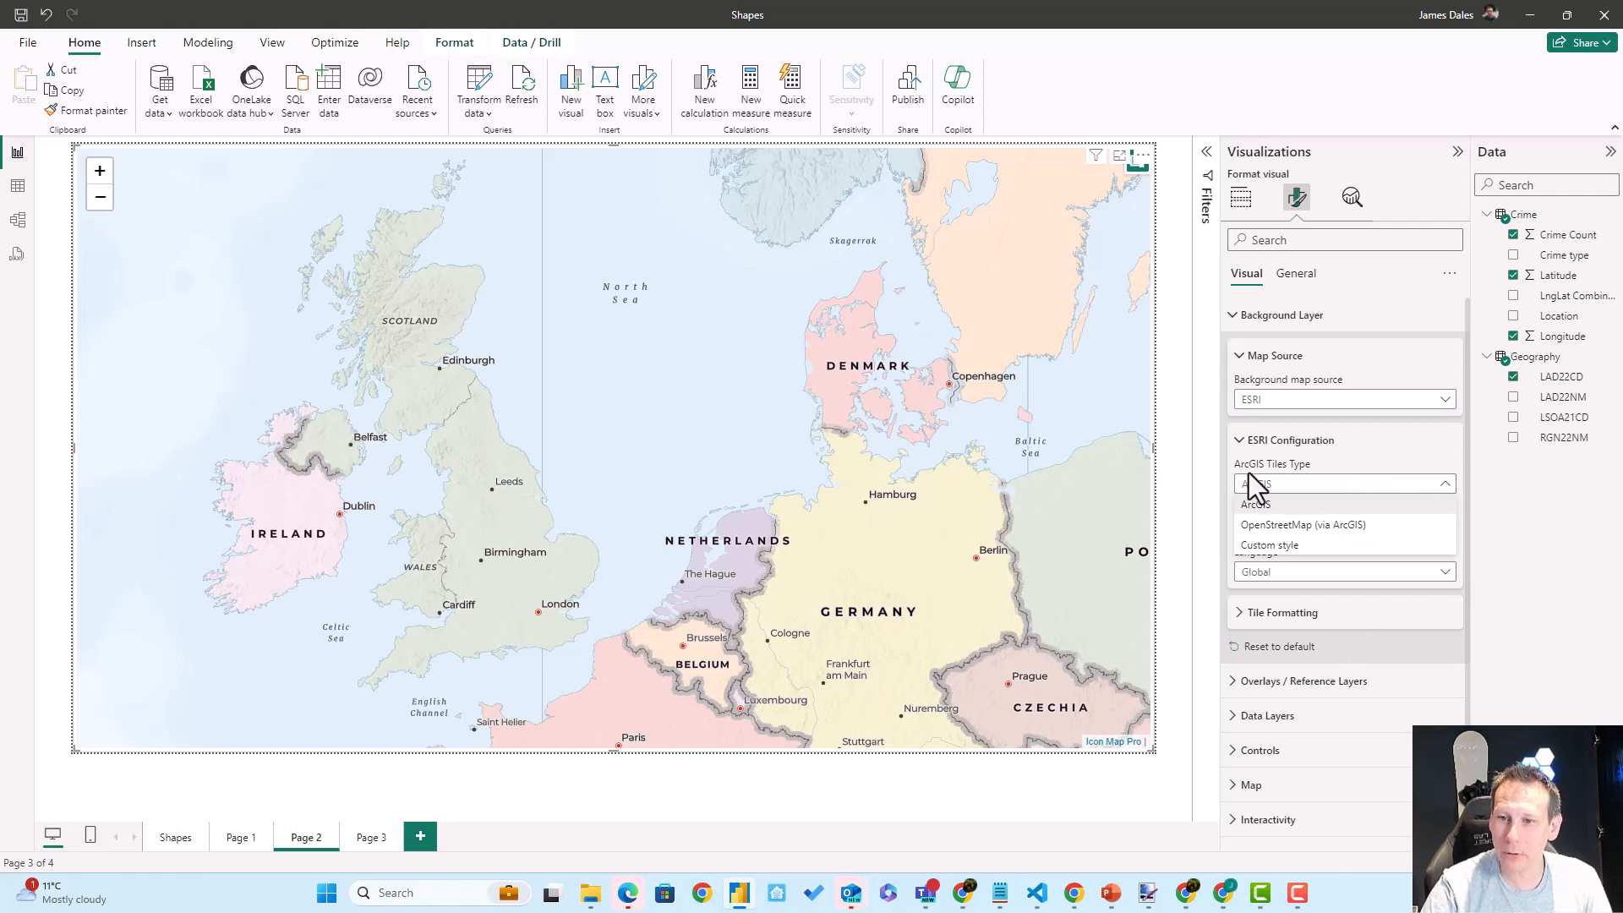
mouse_move(1321, 527)
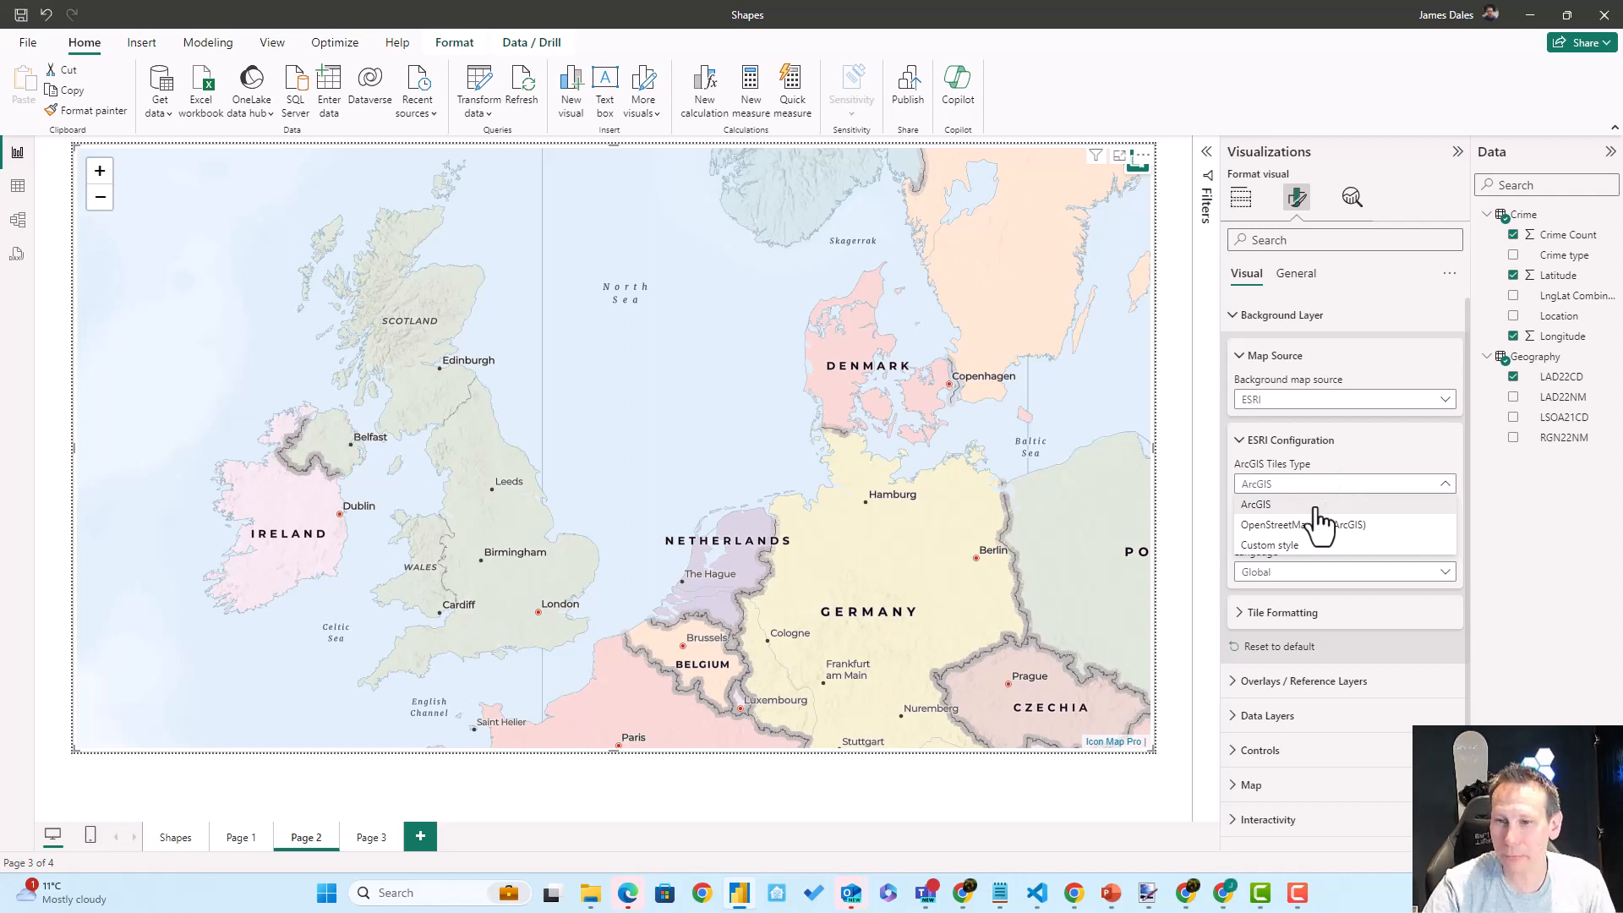
mouse_move(1308, 524)
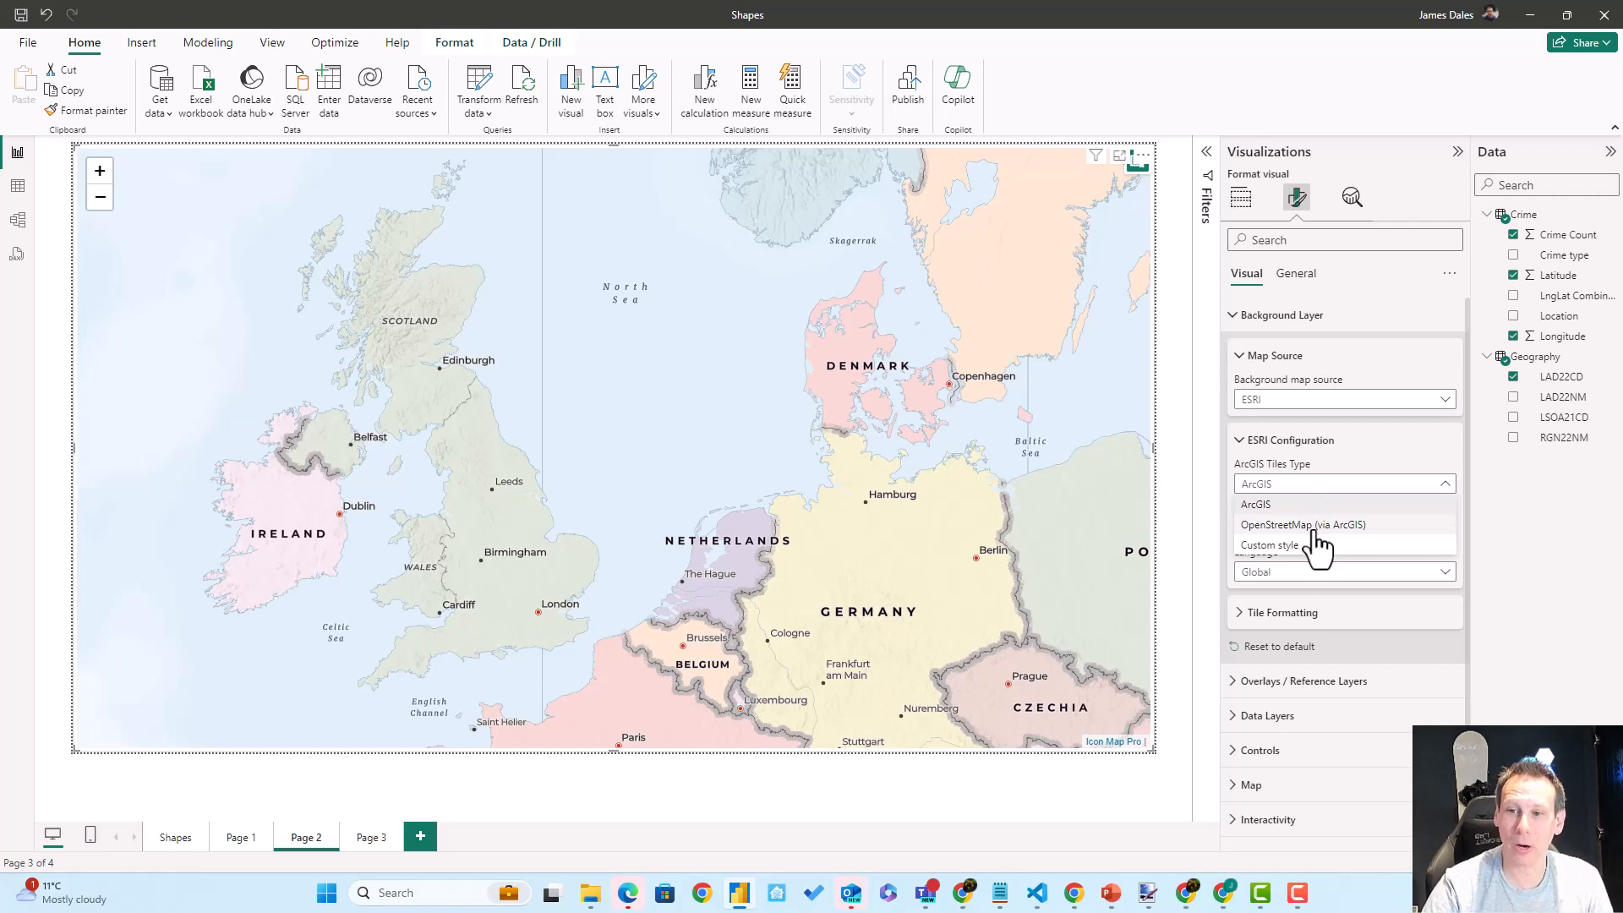
click(1270, 546)
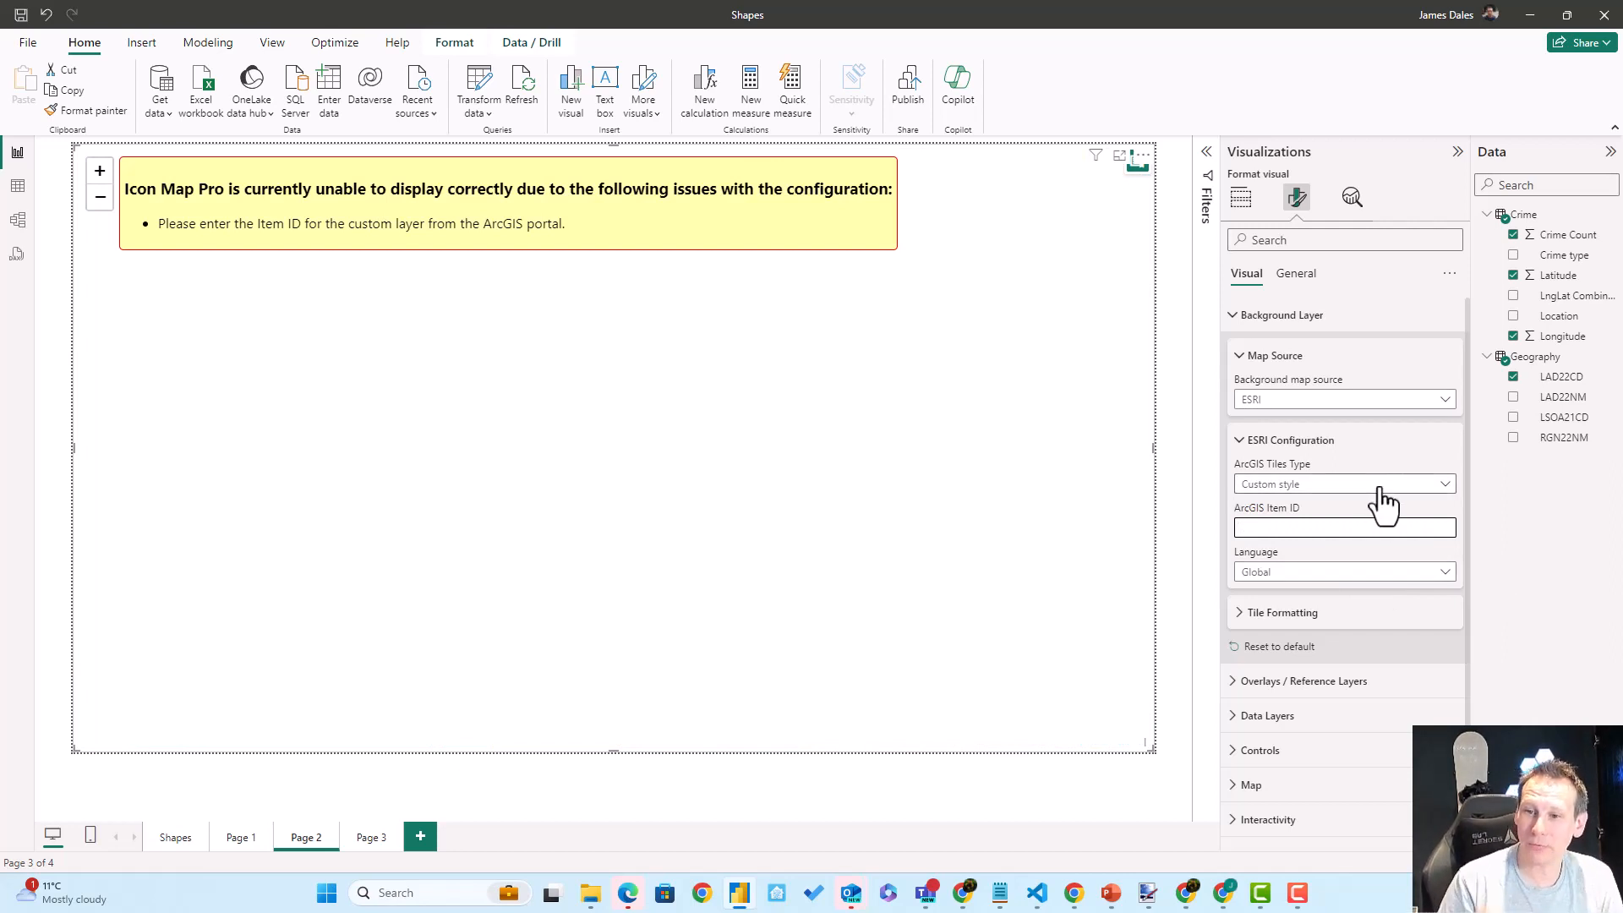
click(1343, 483)
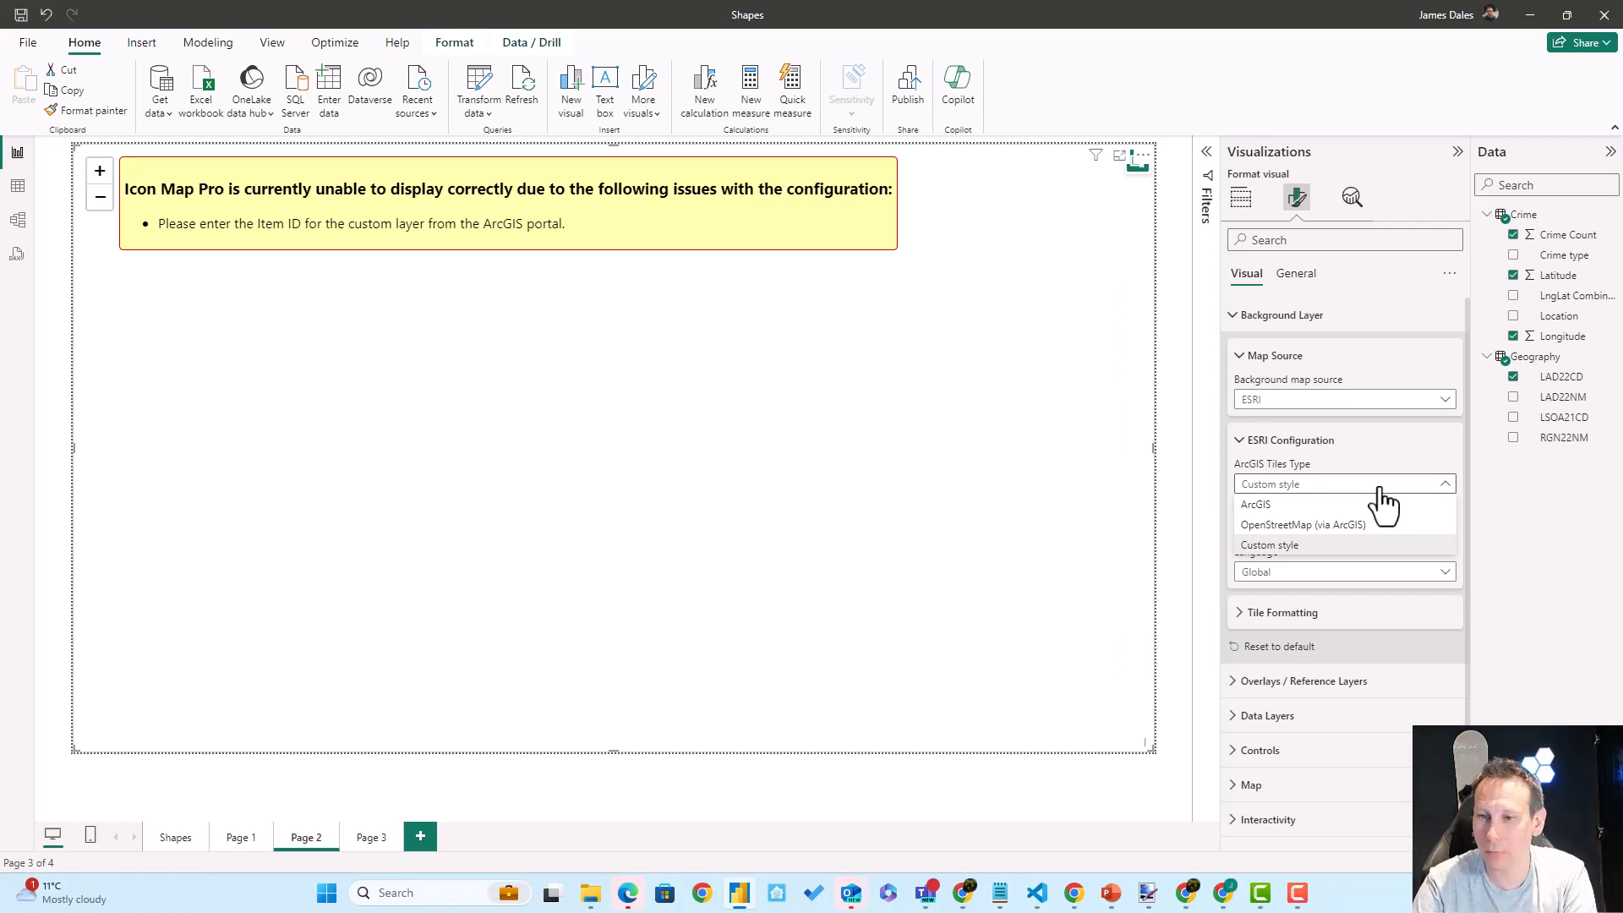
click(1256, 504)
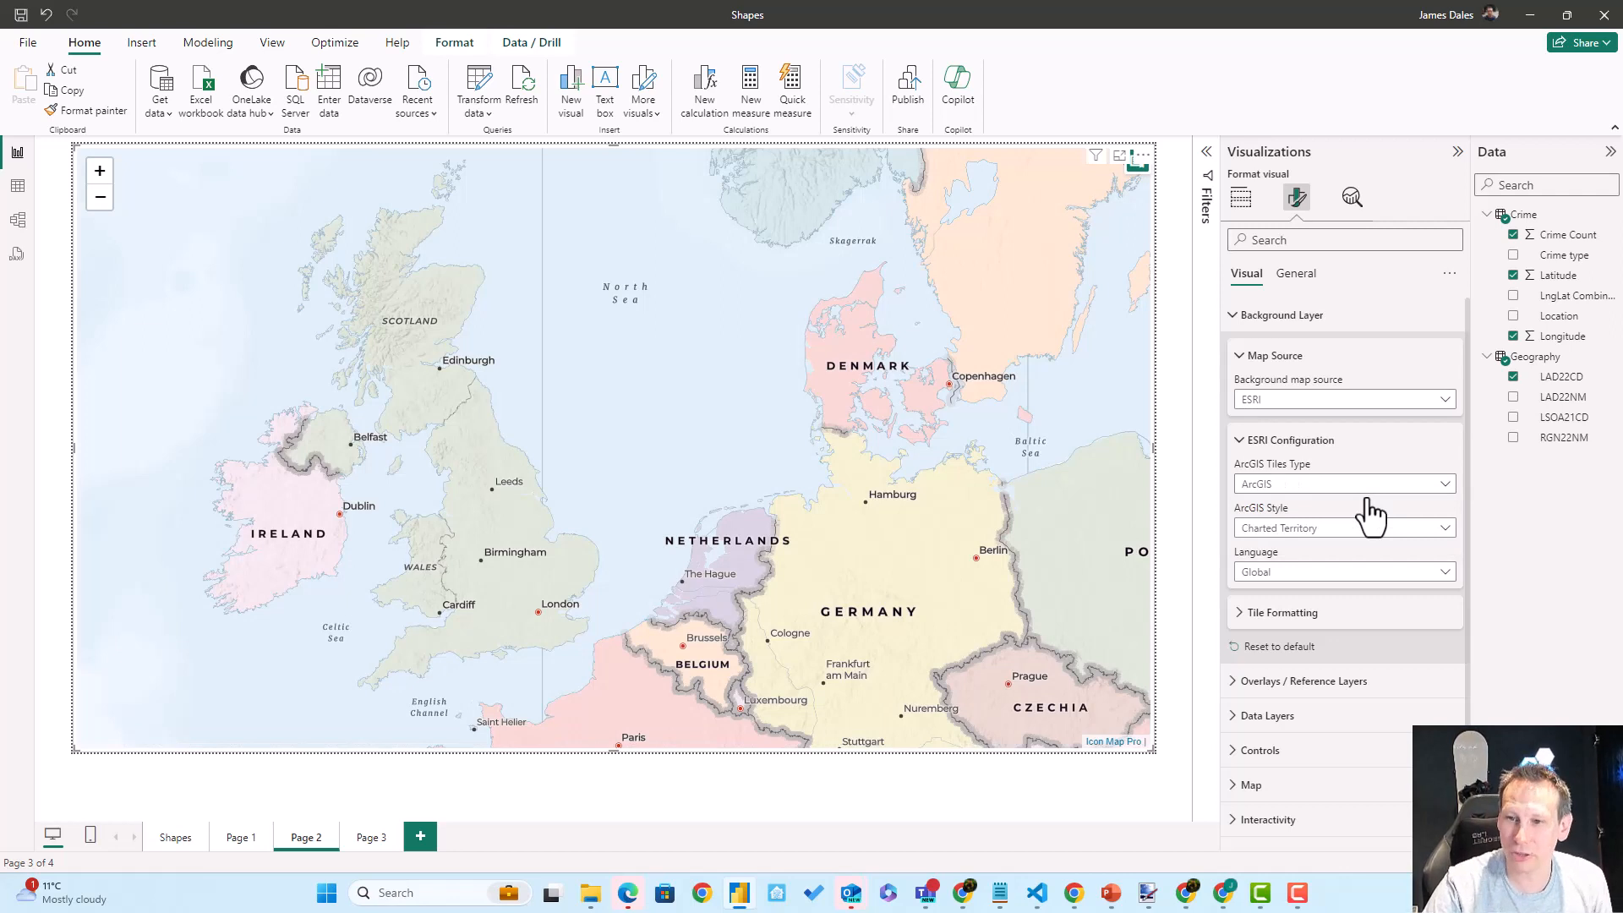
mouse_move(1339, 536)
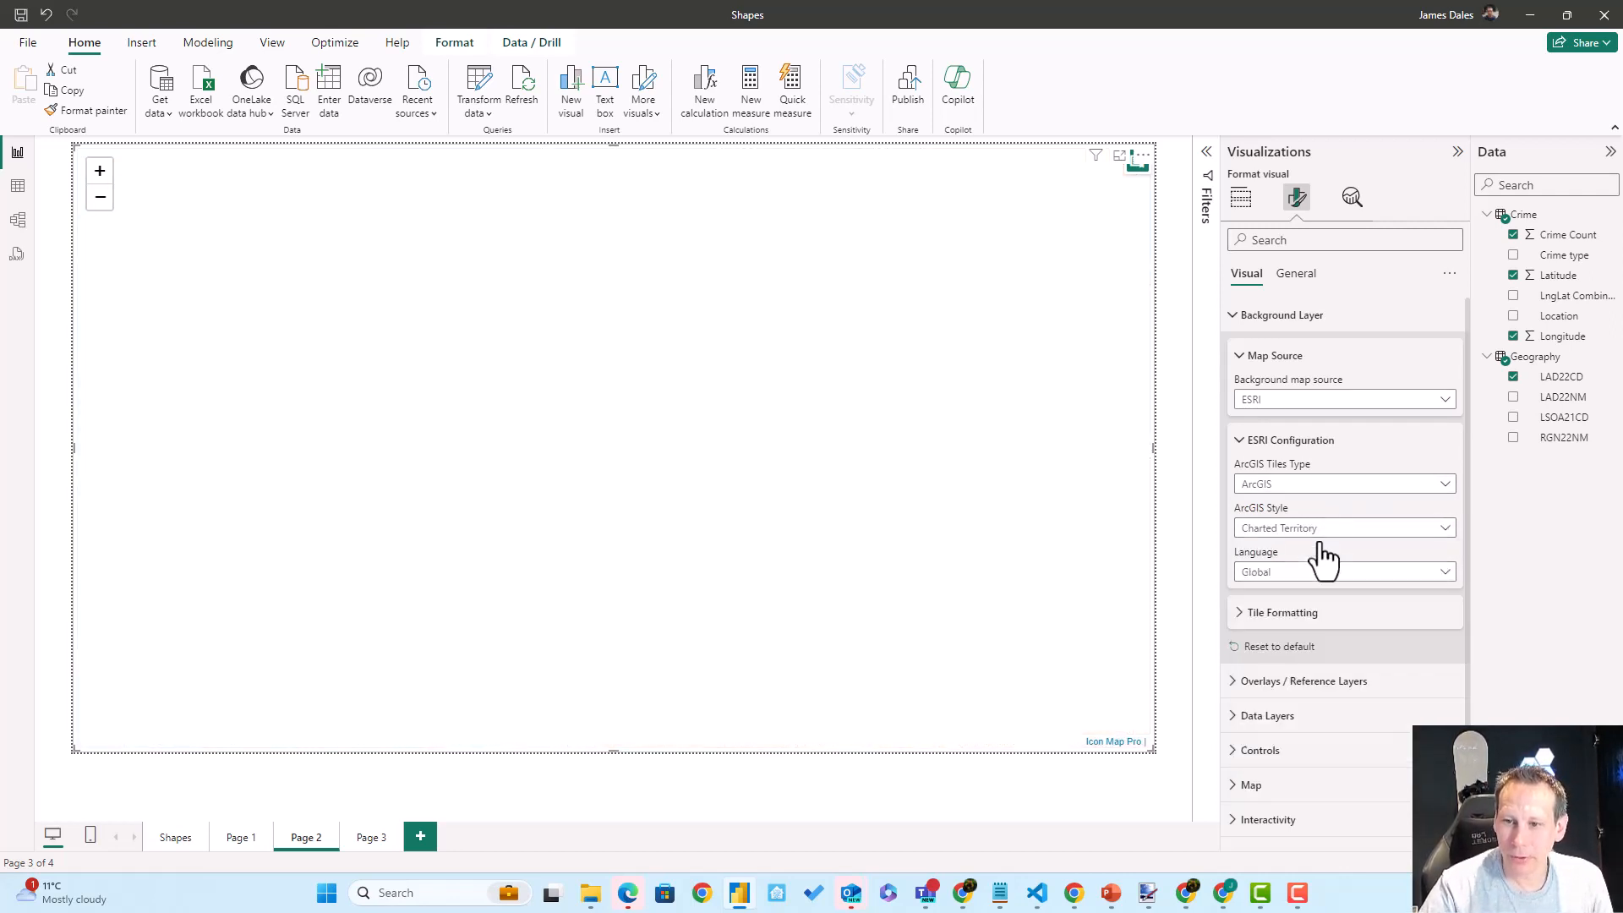
Cycle the ArcGIS style through Outdoor, Community and Streets.
click(1343, 527)
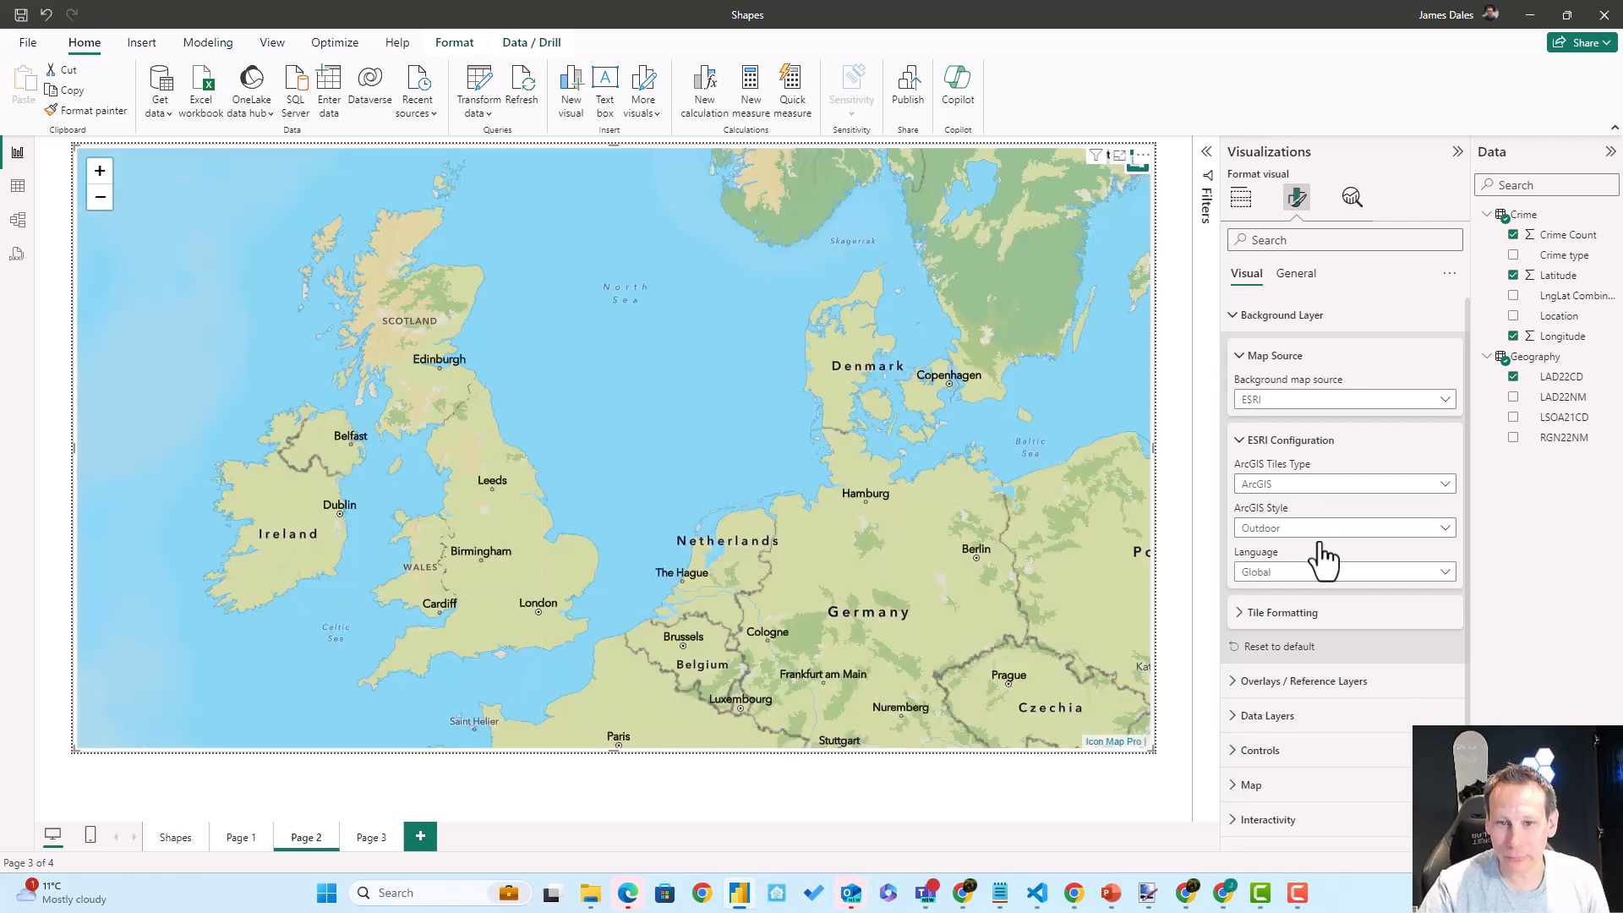
mouse_move(512, 608)
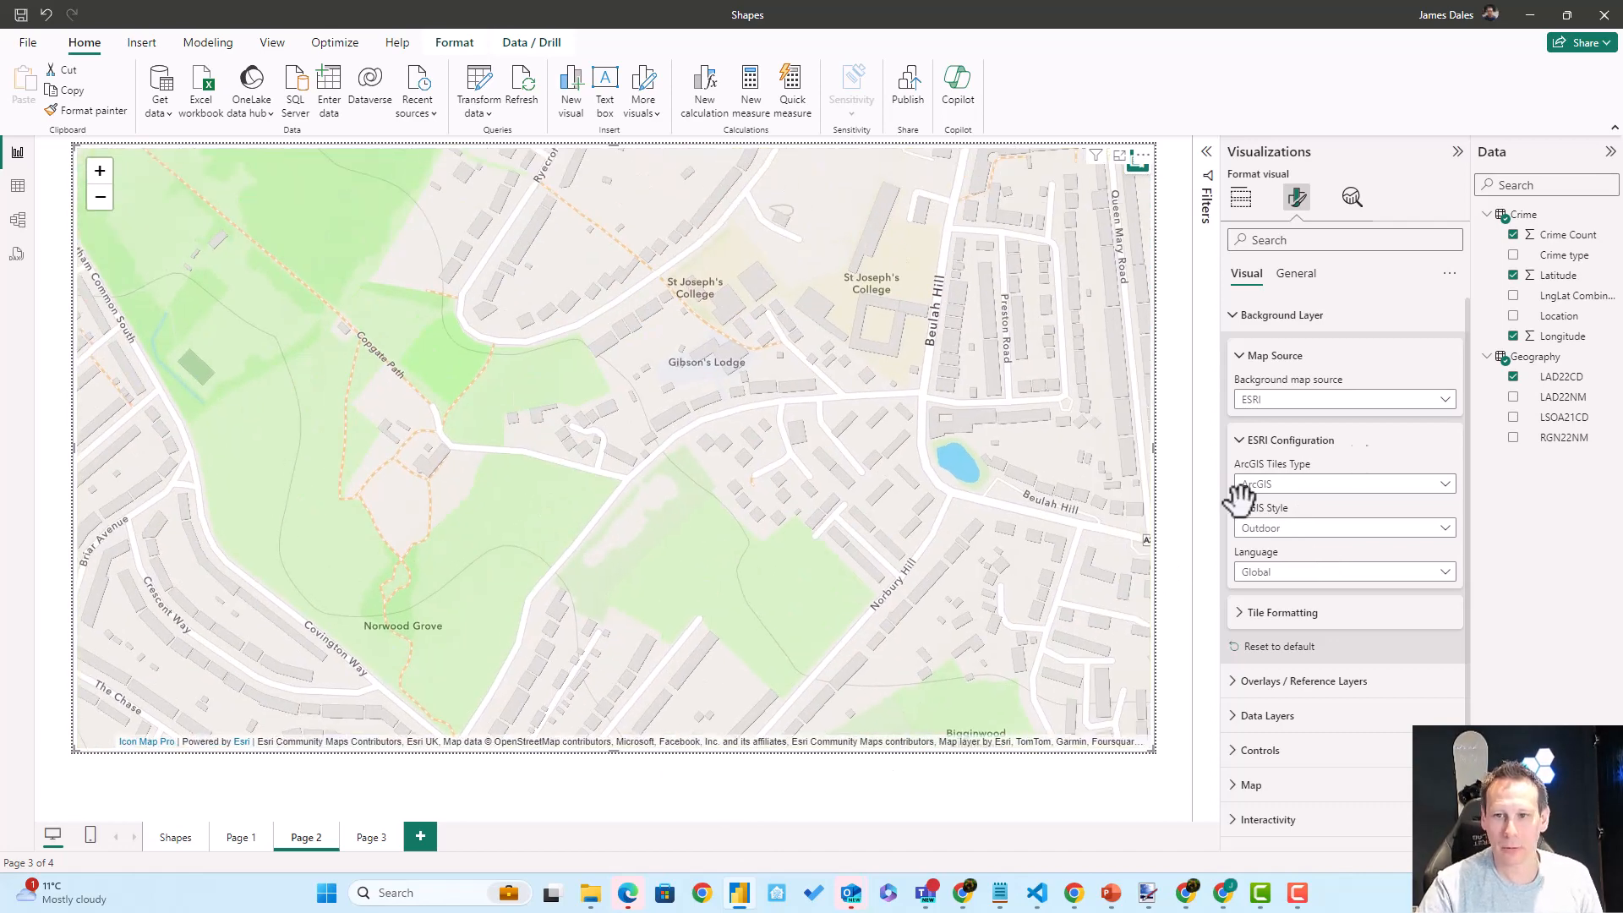
click(1342, 528)
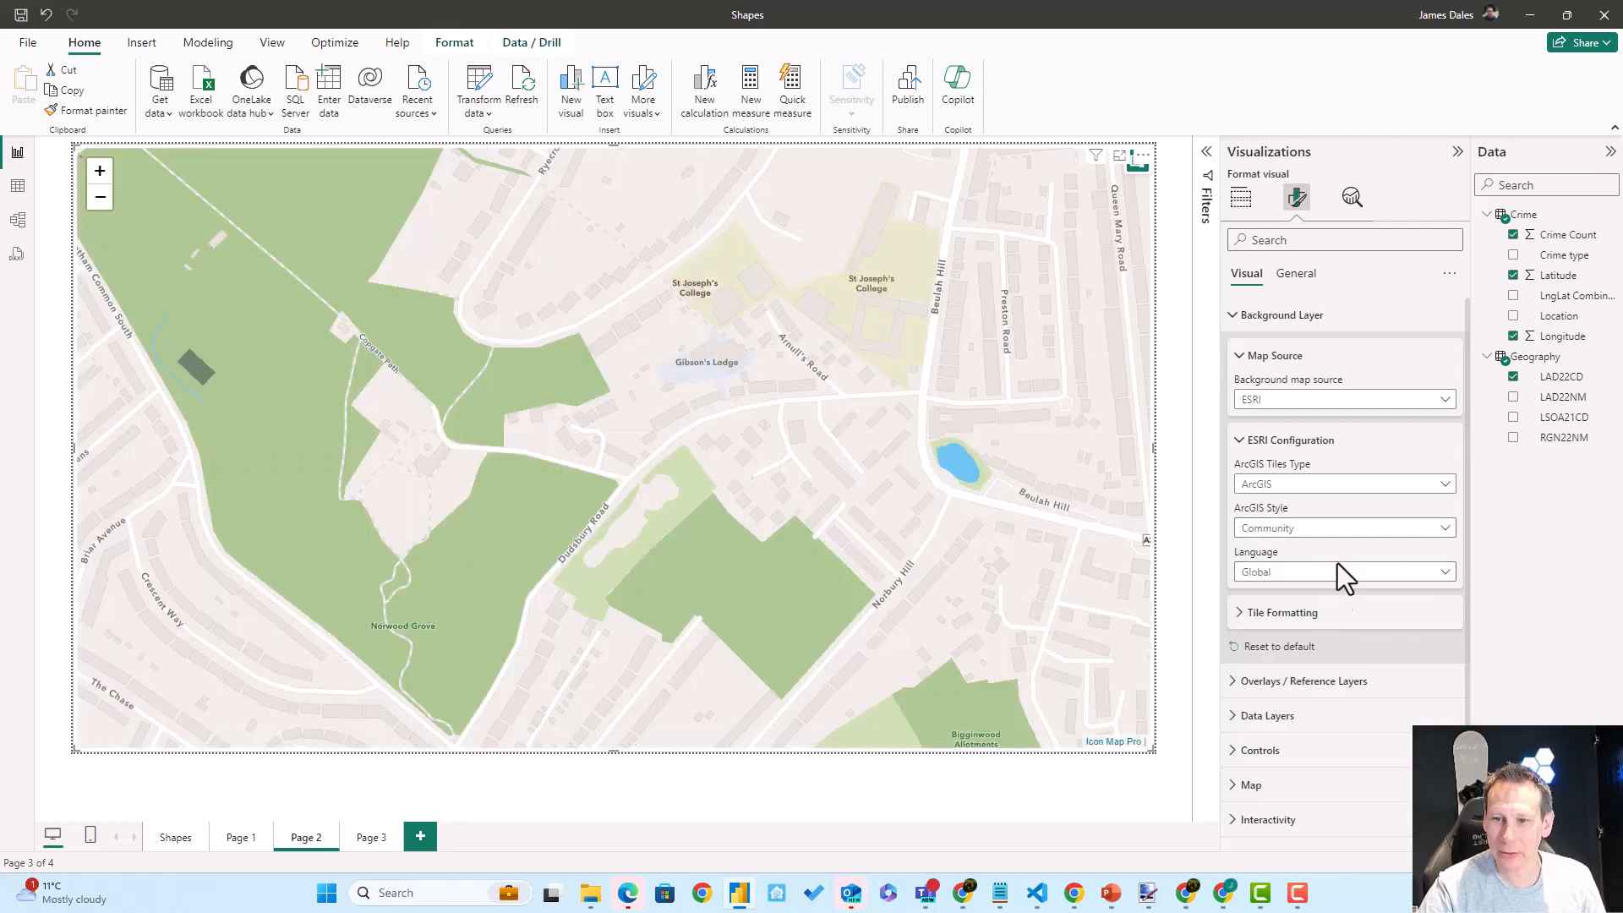
click(1342, 527)
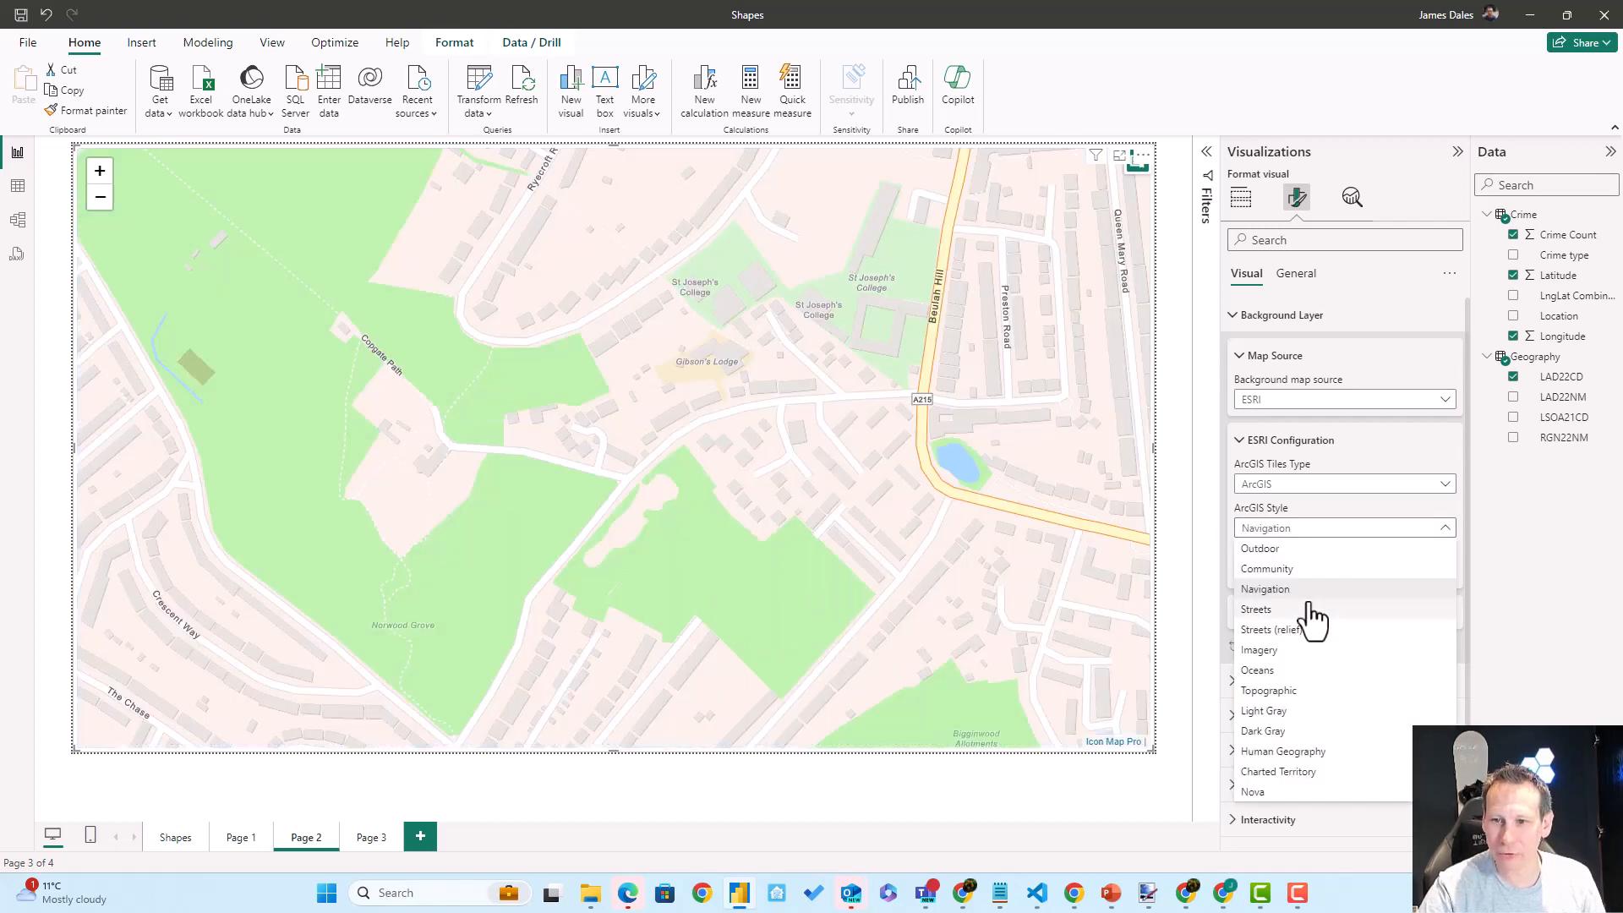
click(1256, 608)
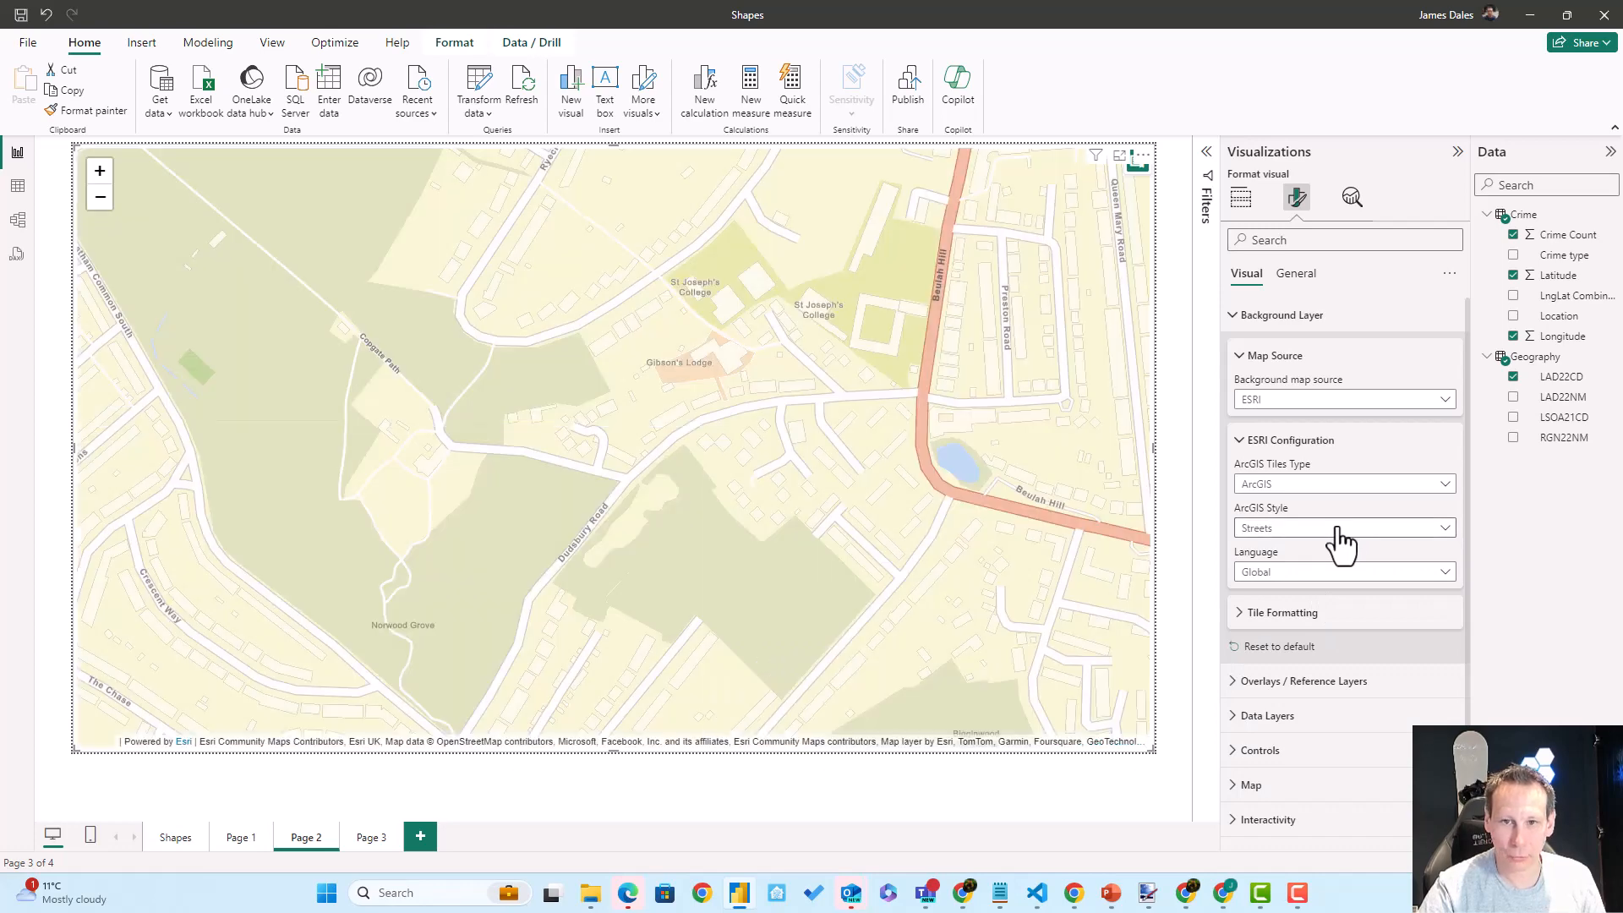
Continue through Streets (relief), Imagery and Oceans, ending on the Topographic style.
click(1342, 527)
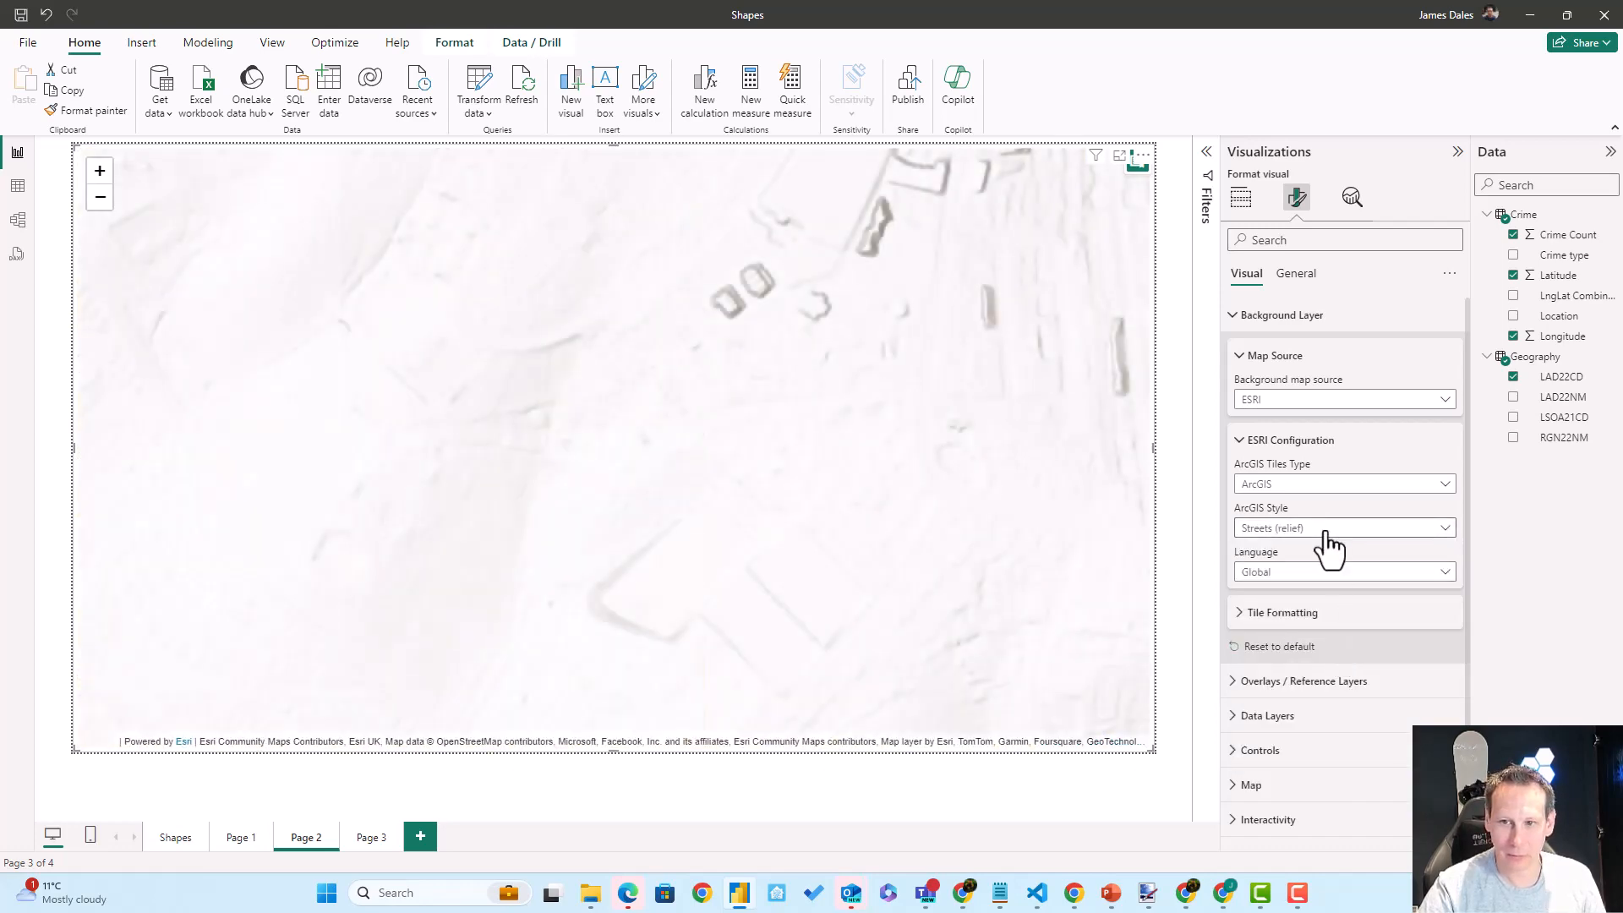
click(1342, 527)
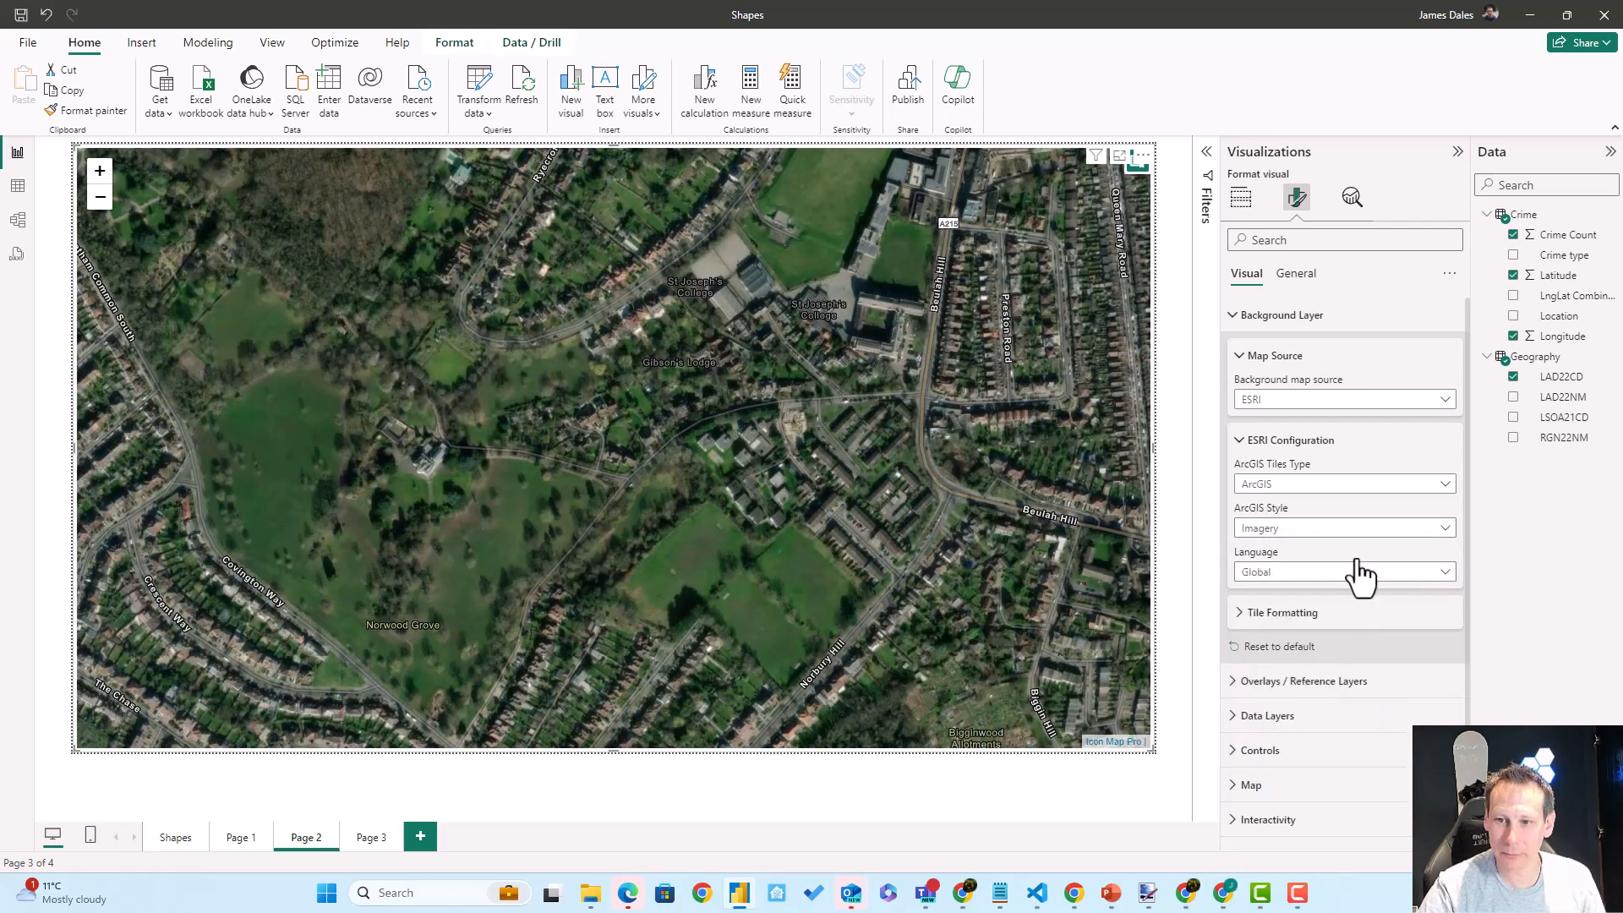
click(1342, 527)
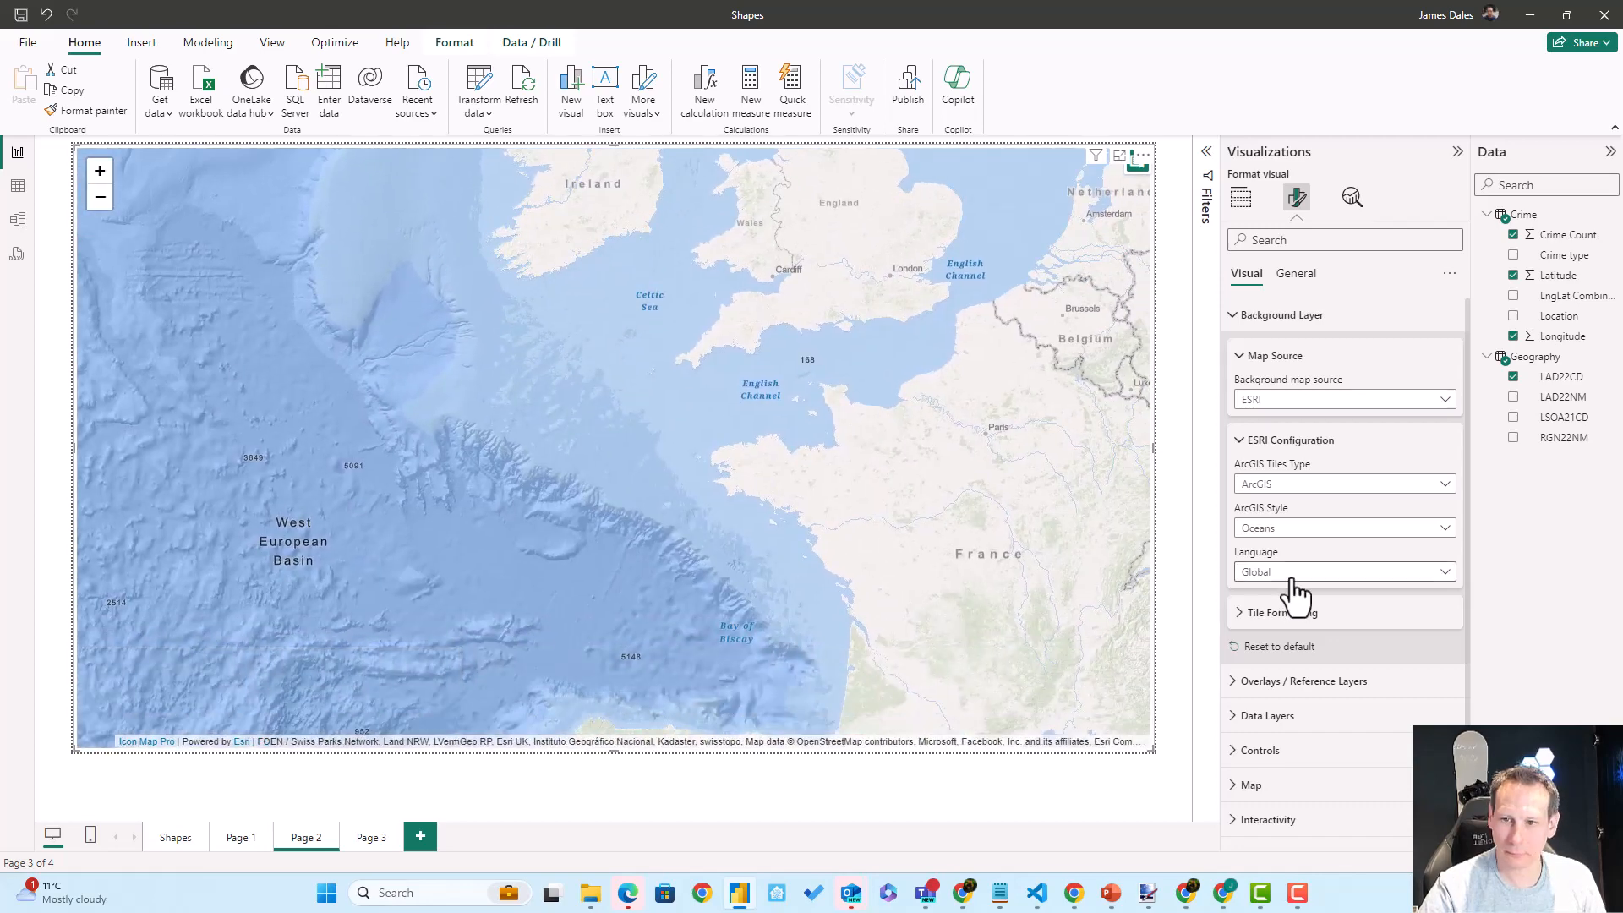
click(1342, 528)
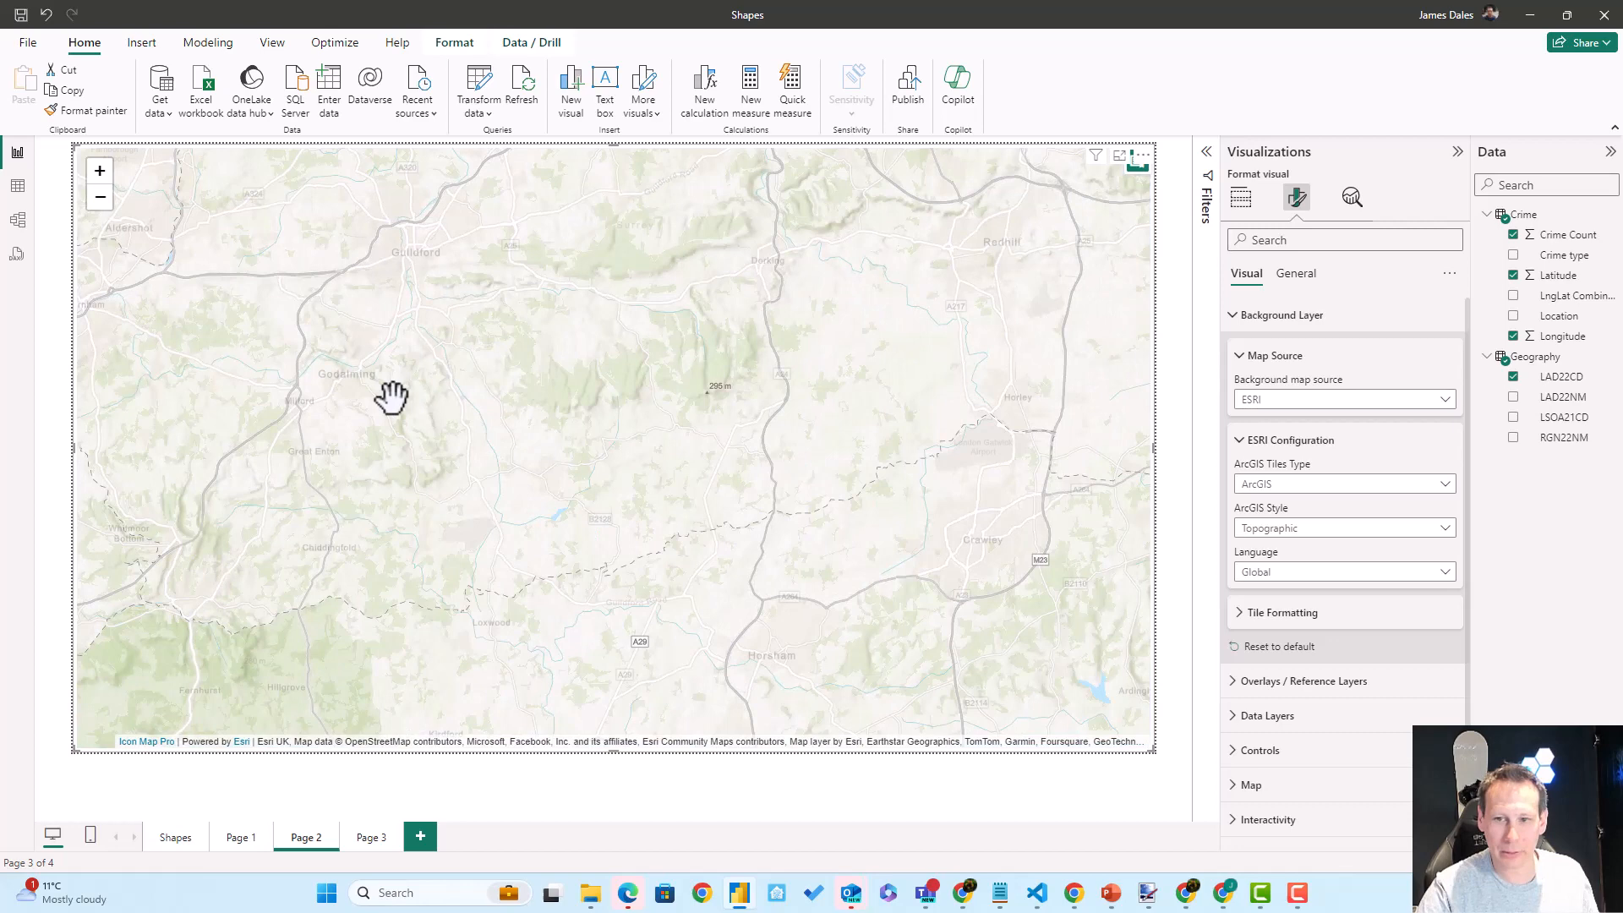
Switch the ArcGIS style to Light Gray, then Dark Gray, then Human Geography.
click(1342, 527)
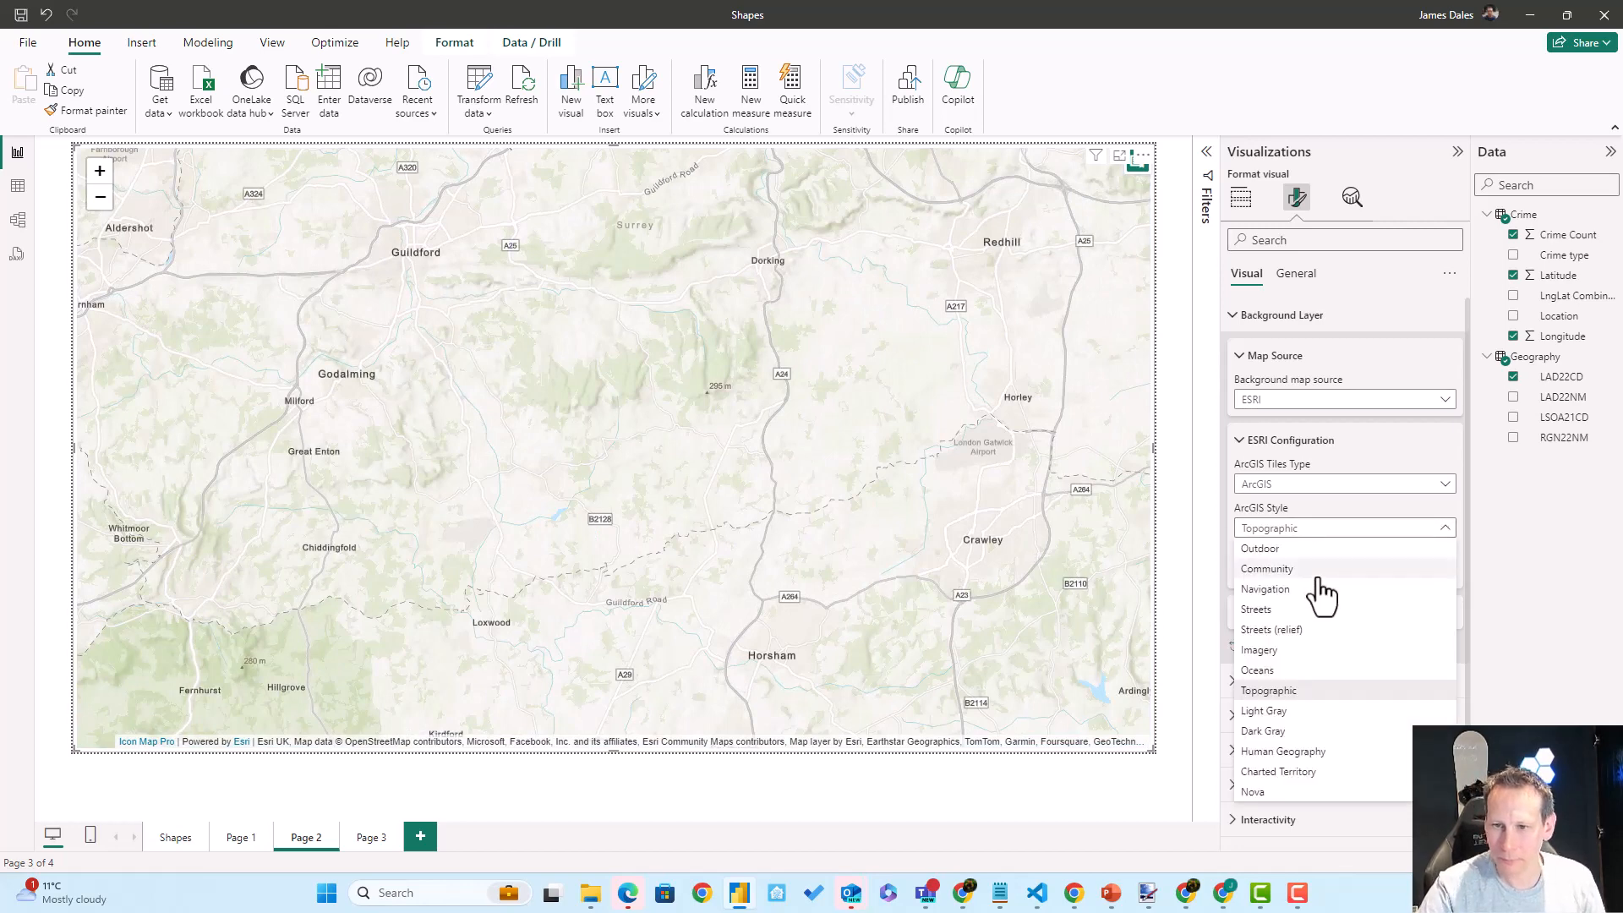
click(1263, 712)
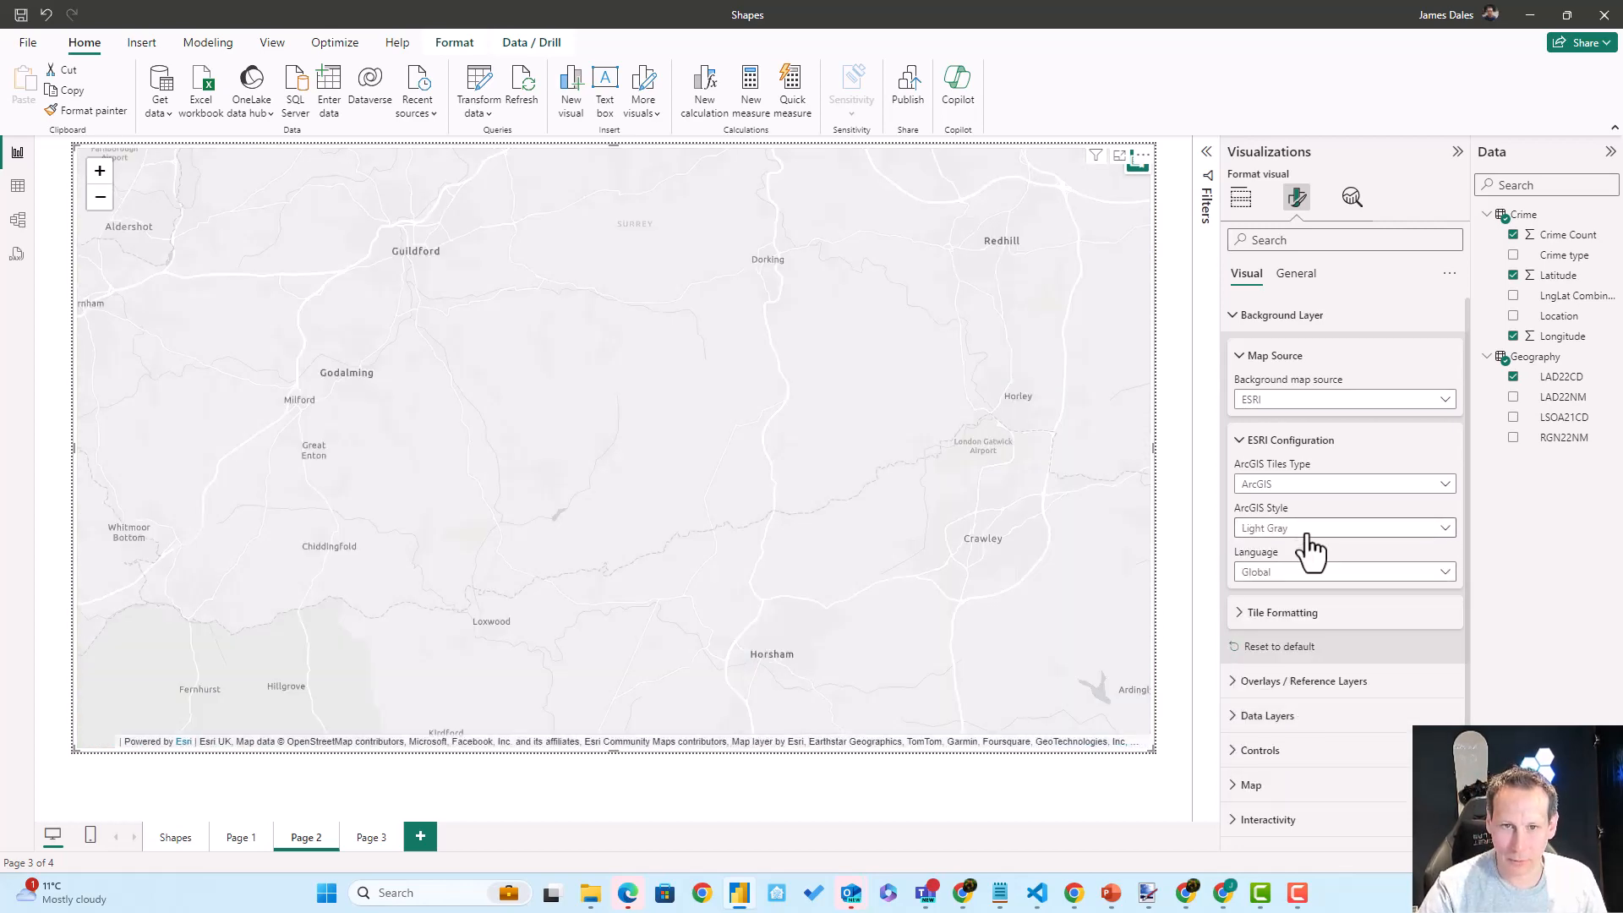
click(1342, 528)
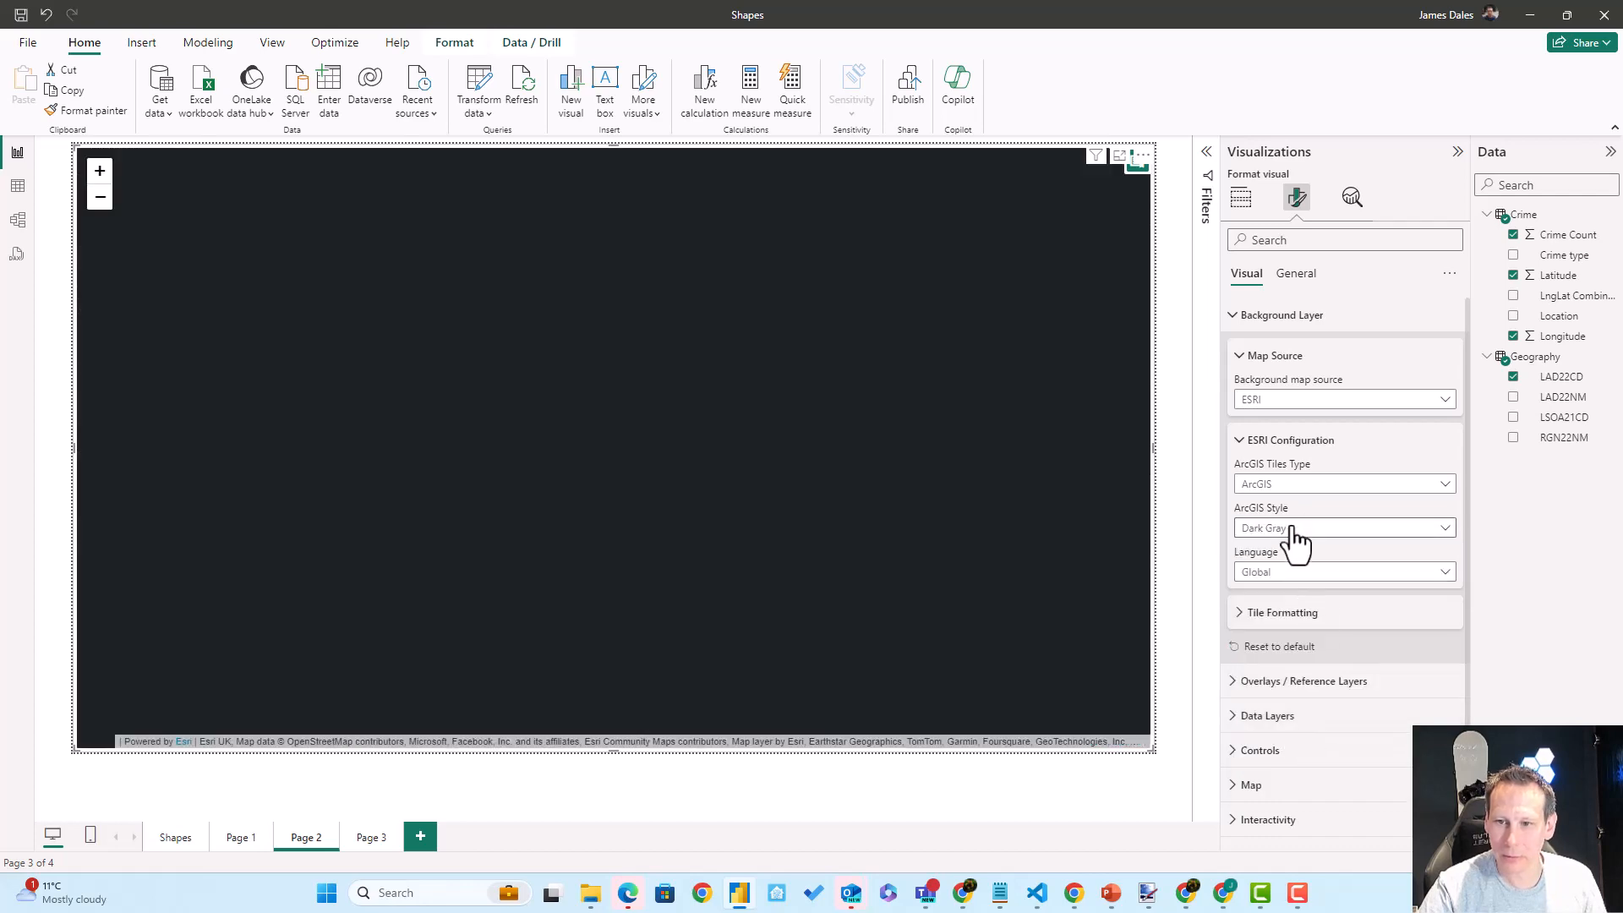
click(1344, 528)
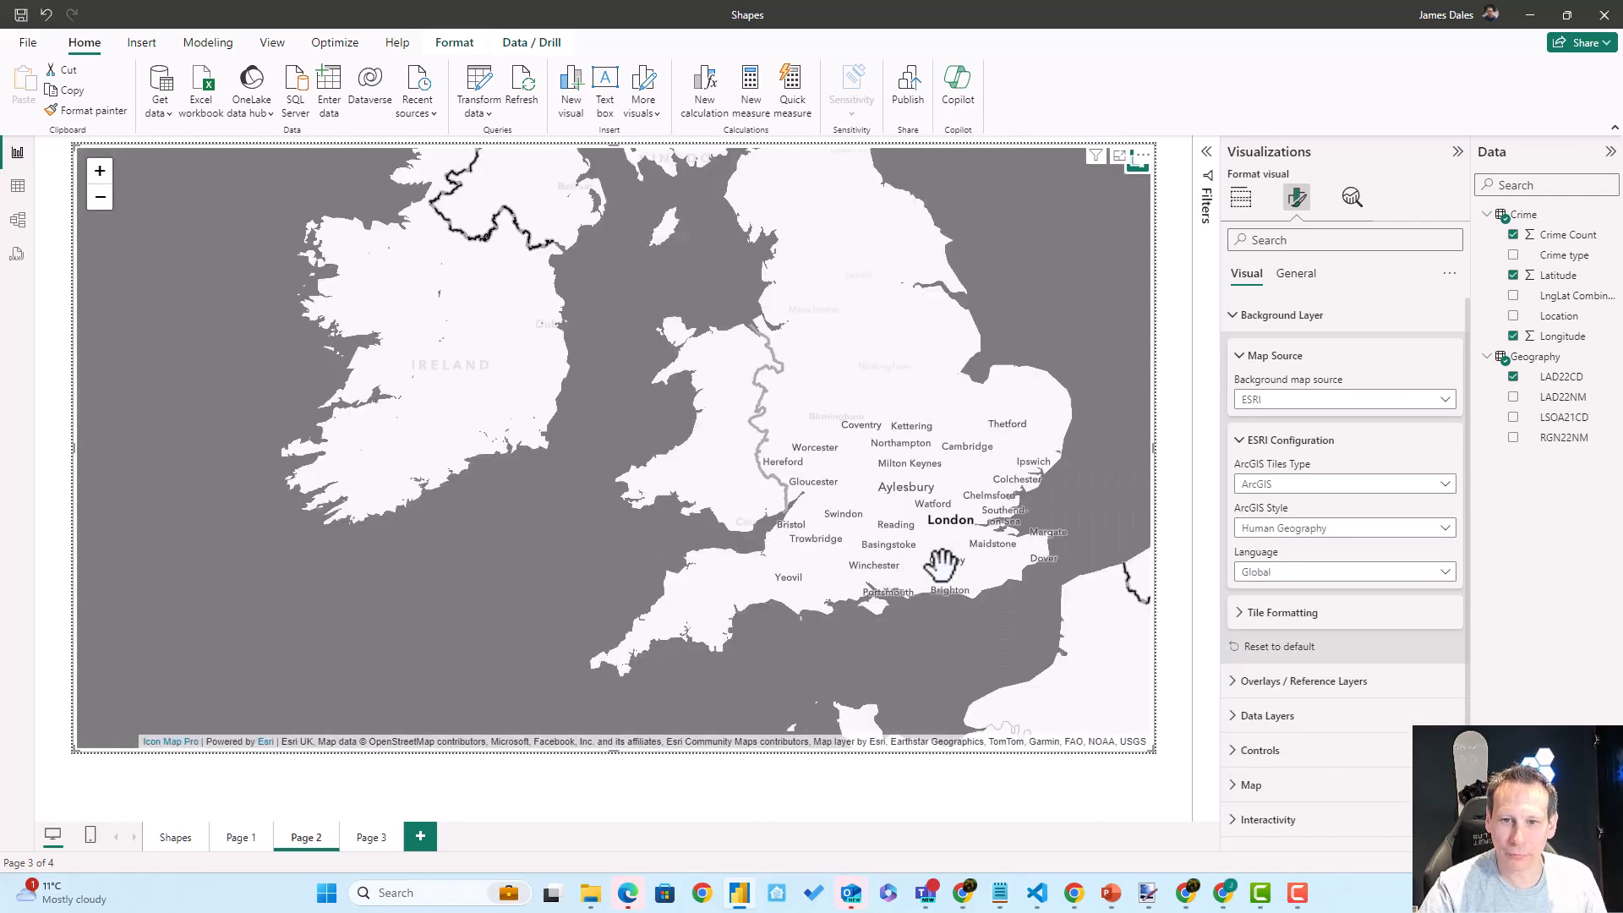
Try the Charted Territory style and finish on the dark Nova style.
click(1342, 527)
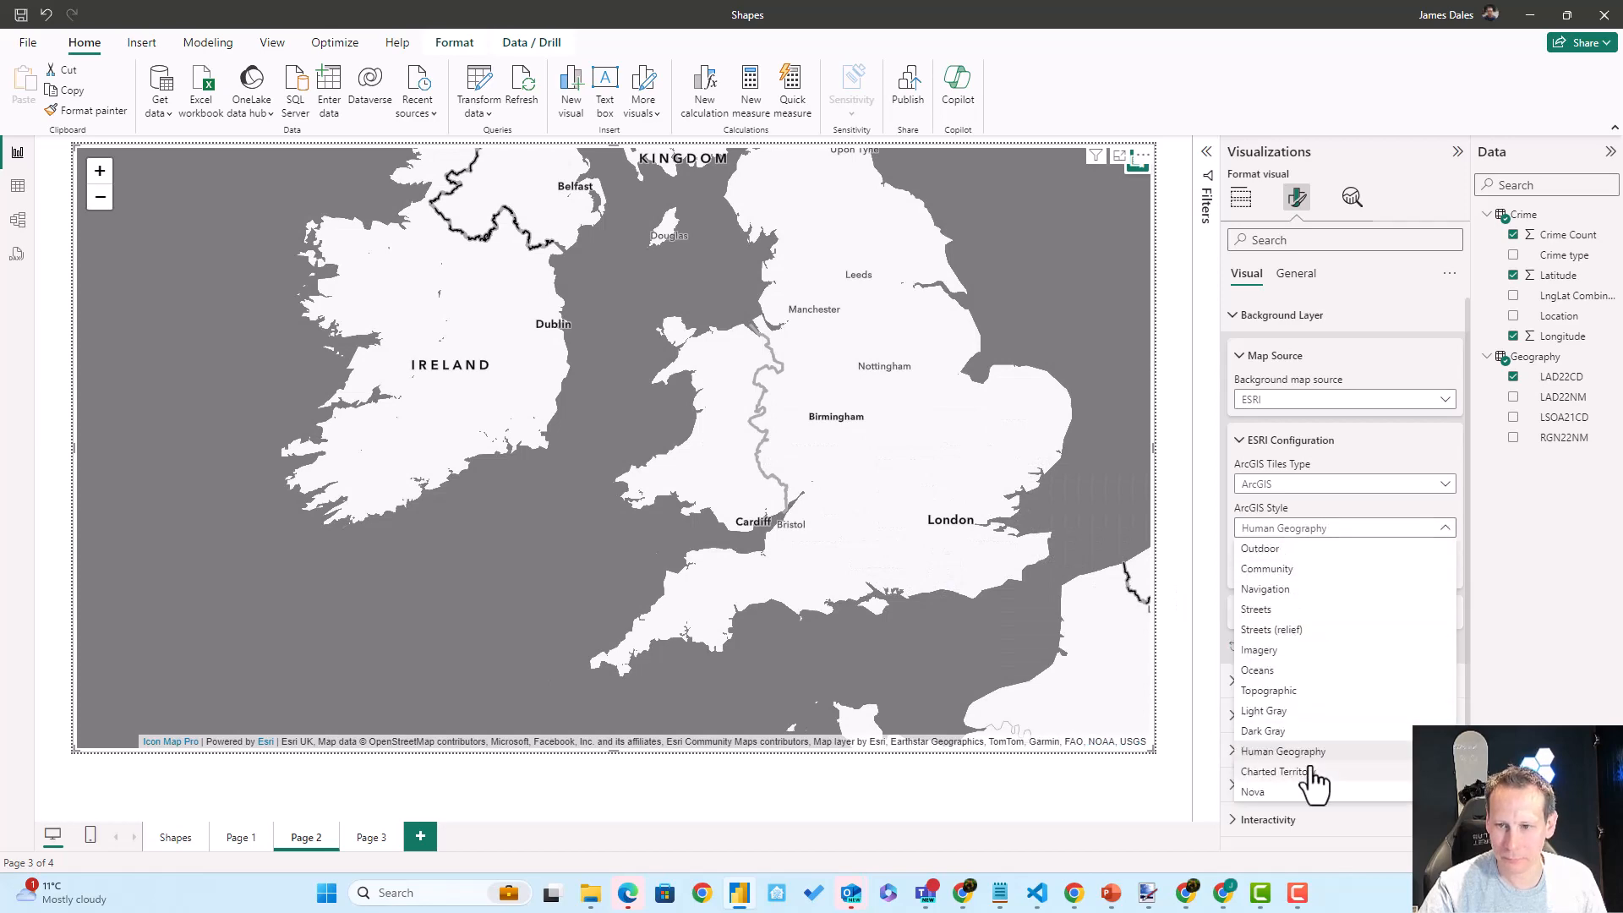
click(1278, 771)
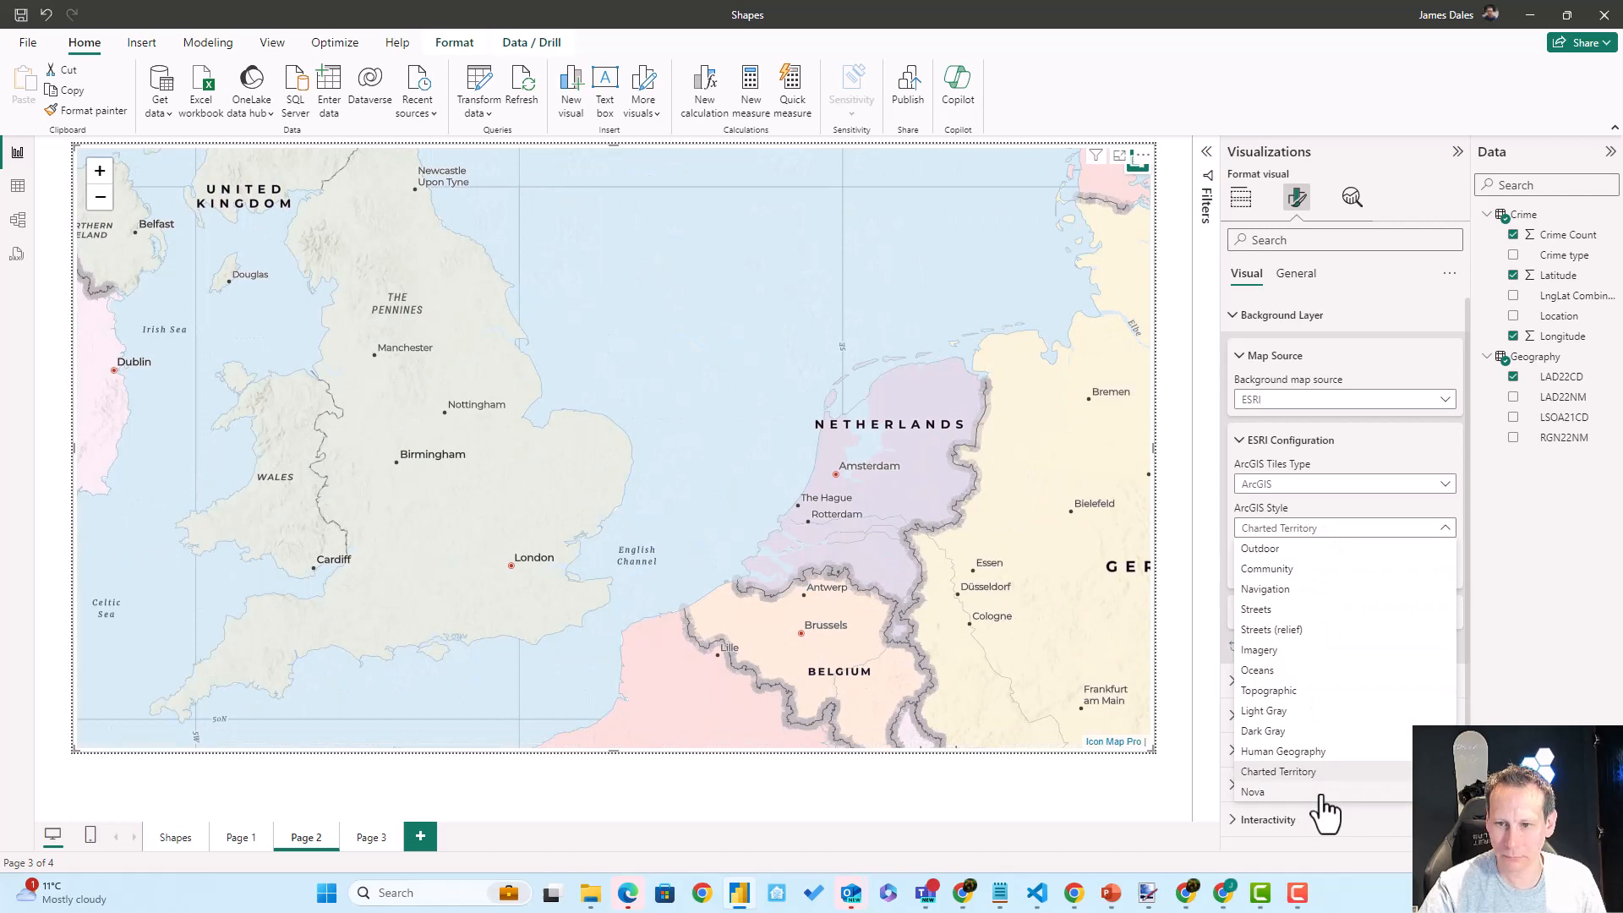
click(1253, 792)
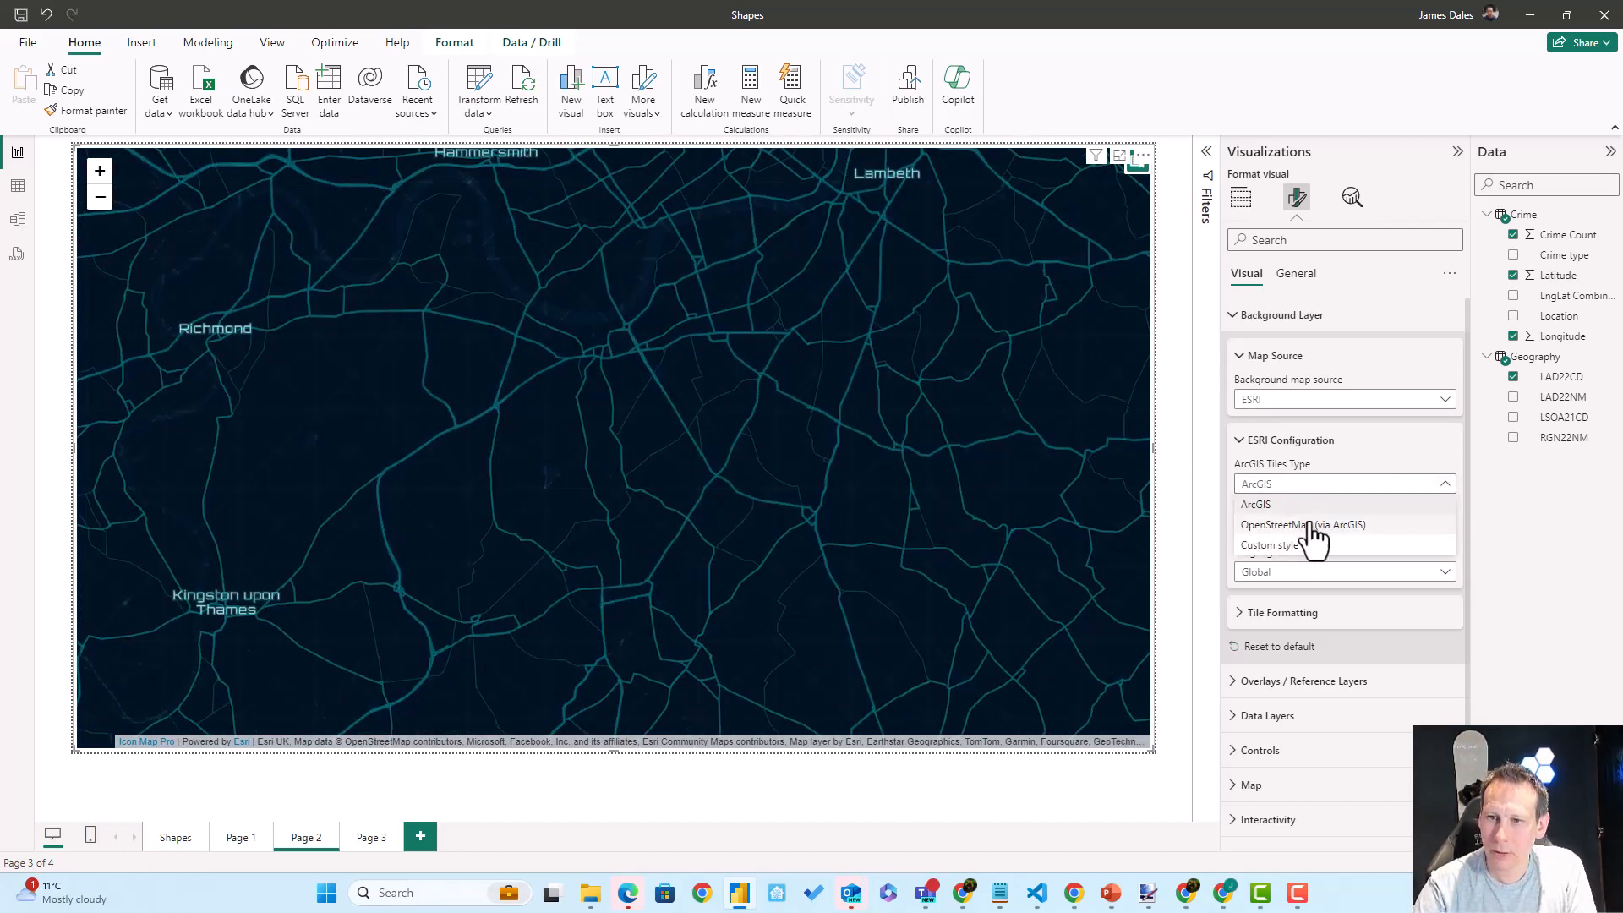
mouse_move(1382, 543)
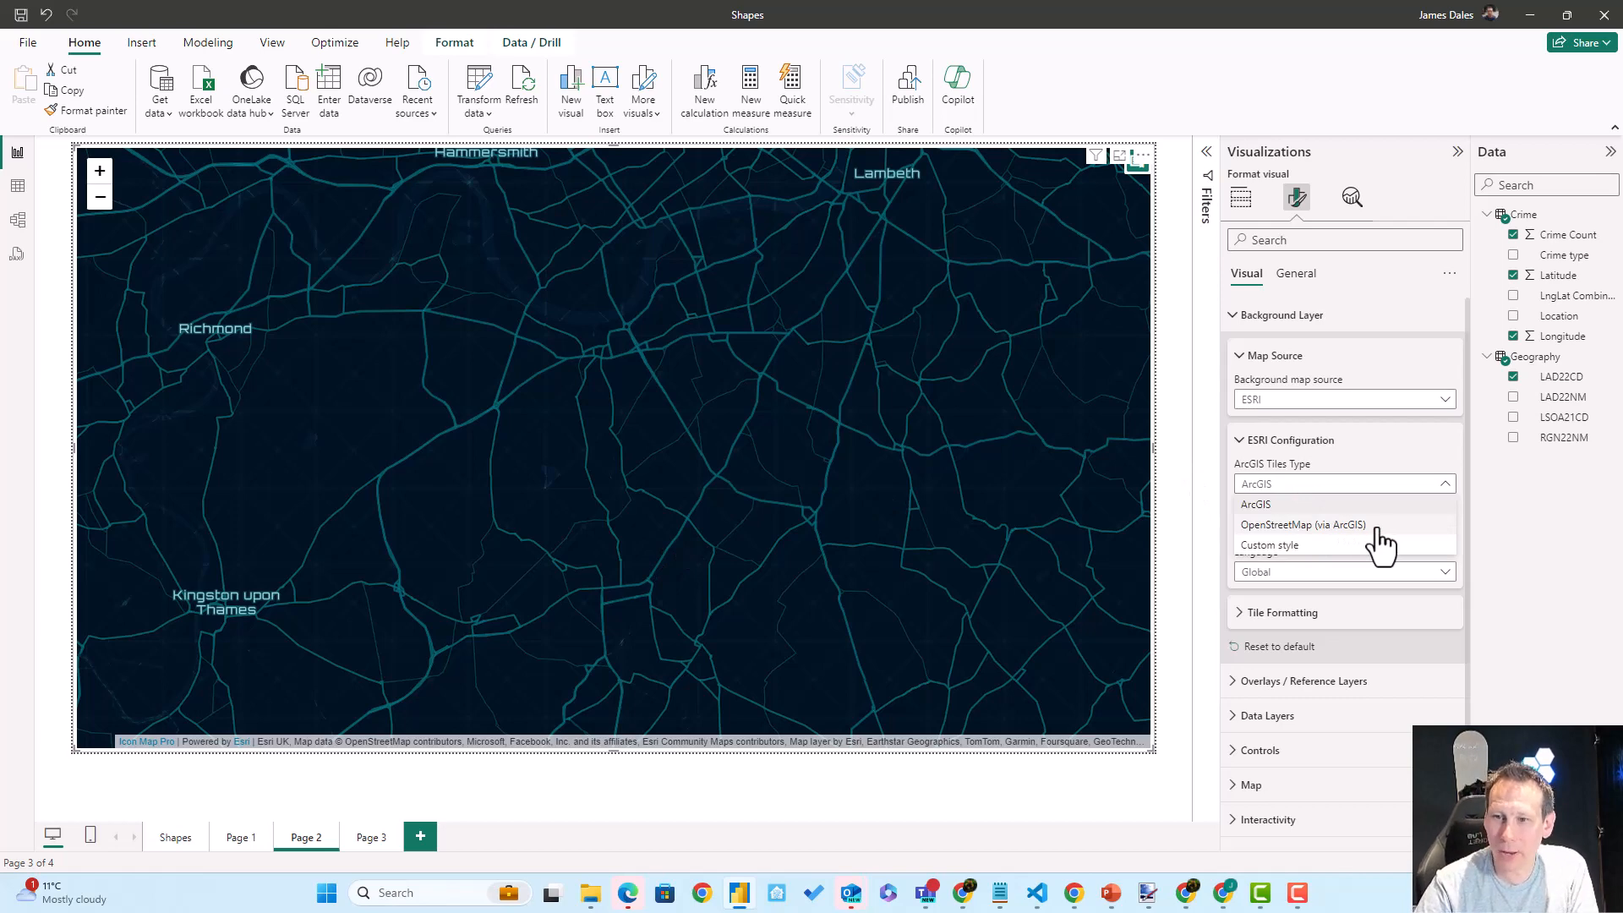
Set ArcGIS Tiles Type to OpenStreetMap (via ArcGIS) and try Standard, Navigation and Streets styles.
click(1301, 525)
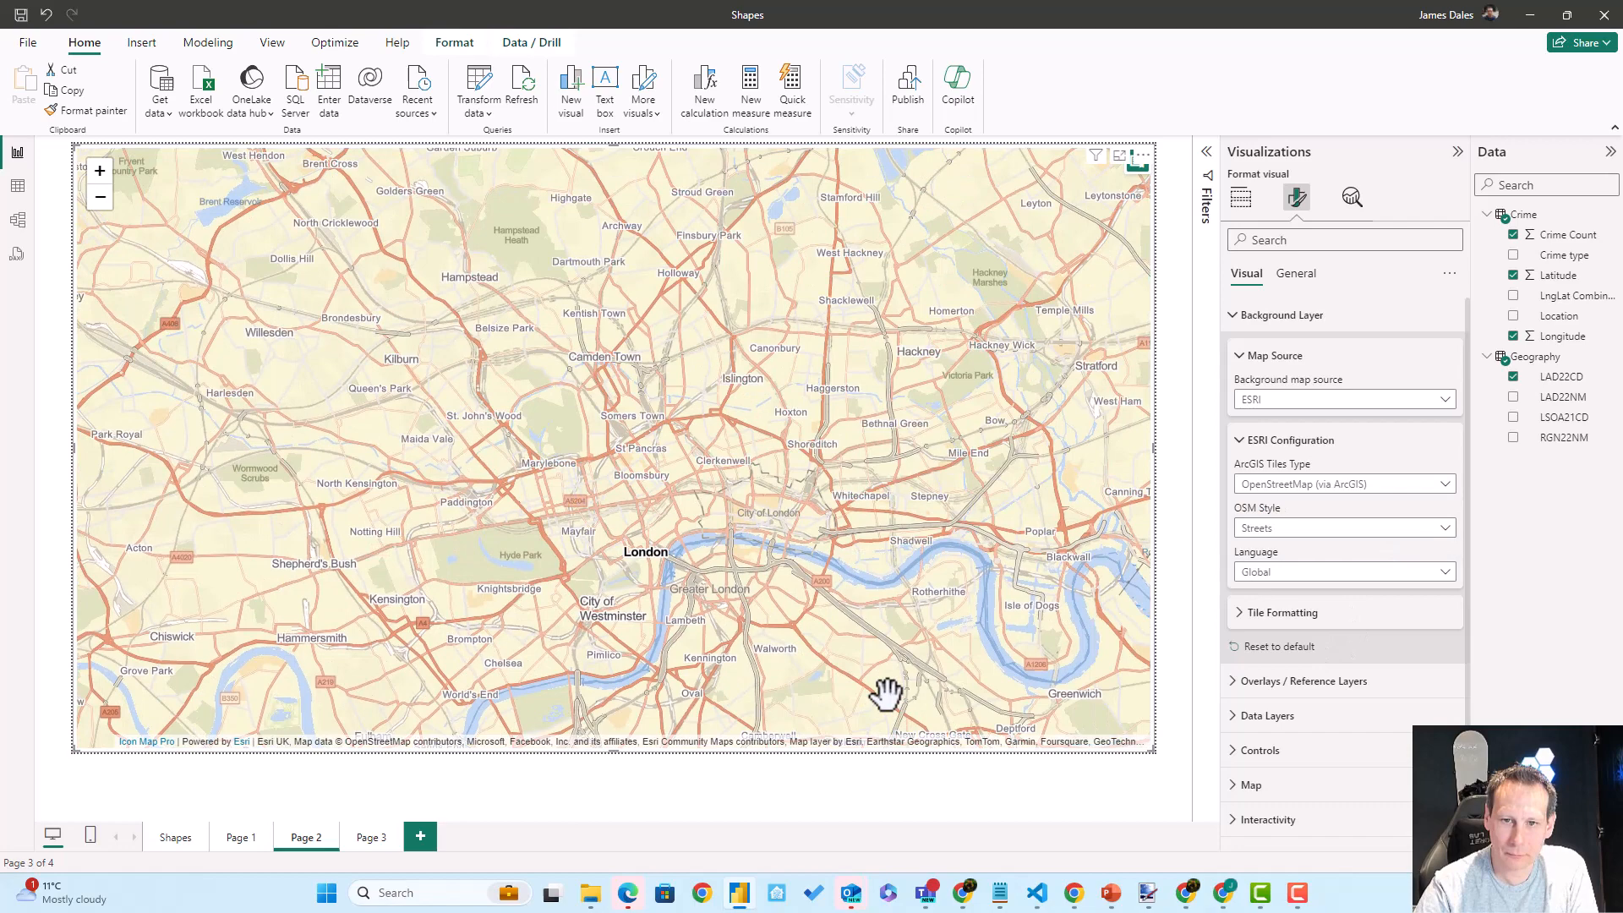
click(1342, 528)
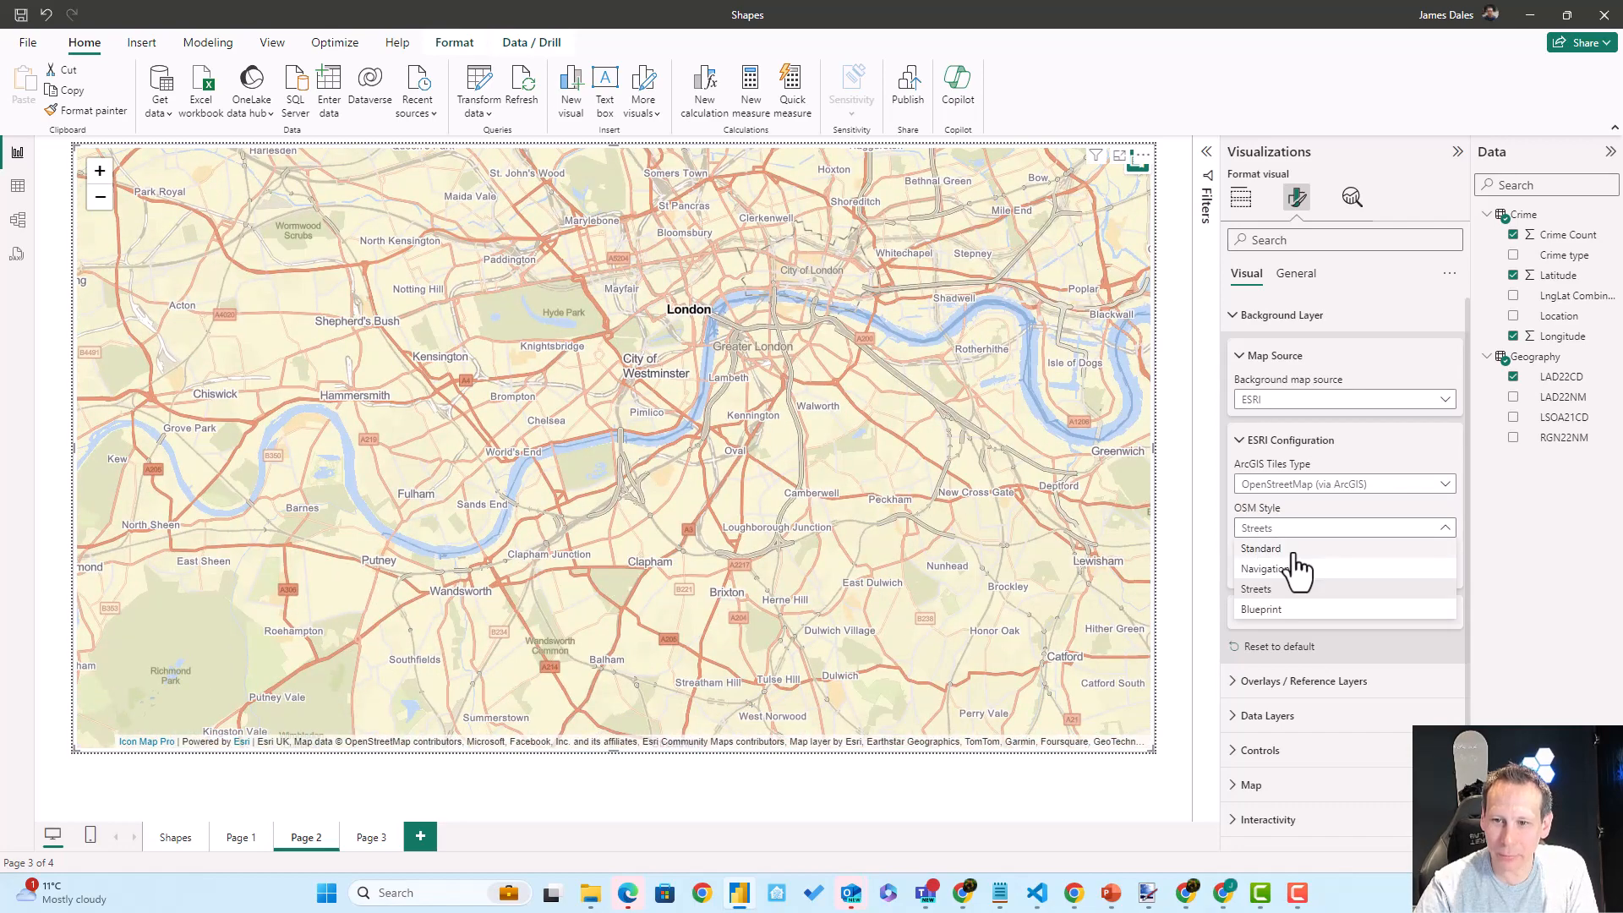
click(1261, 548)
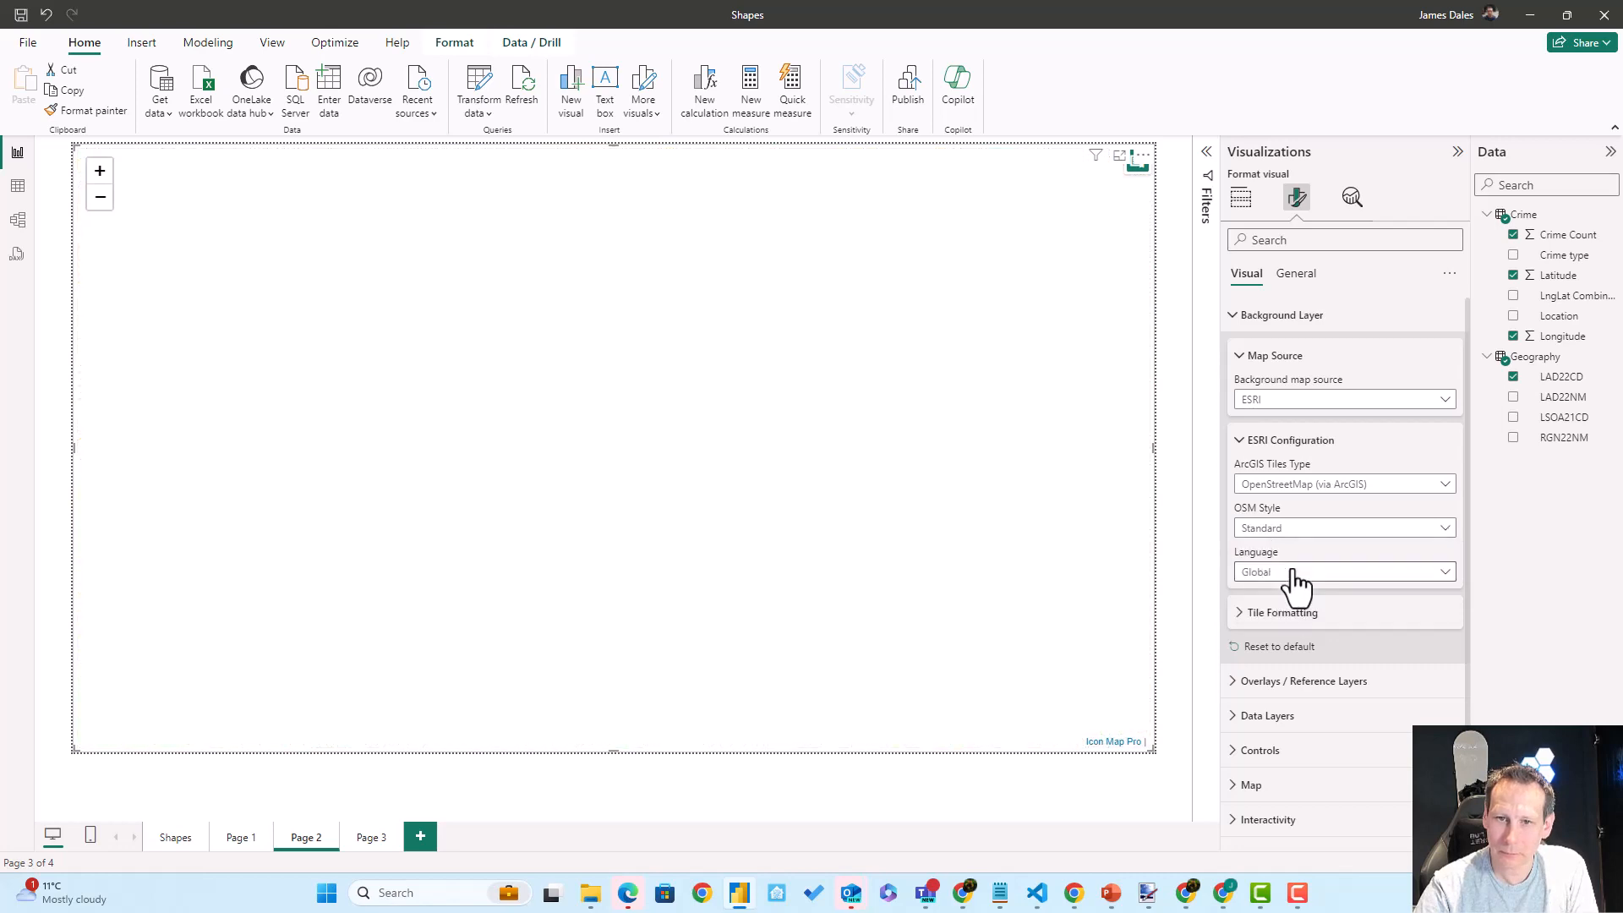
click(1342, 528)
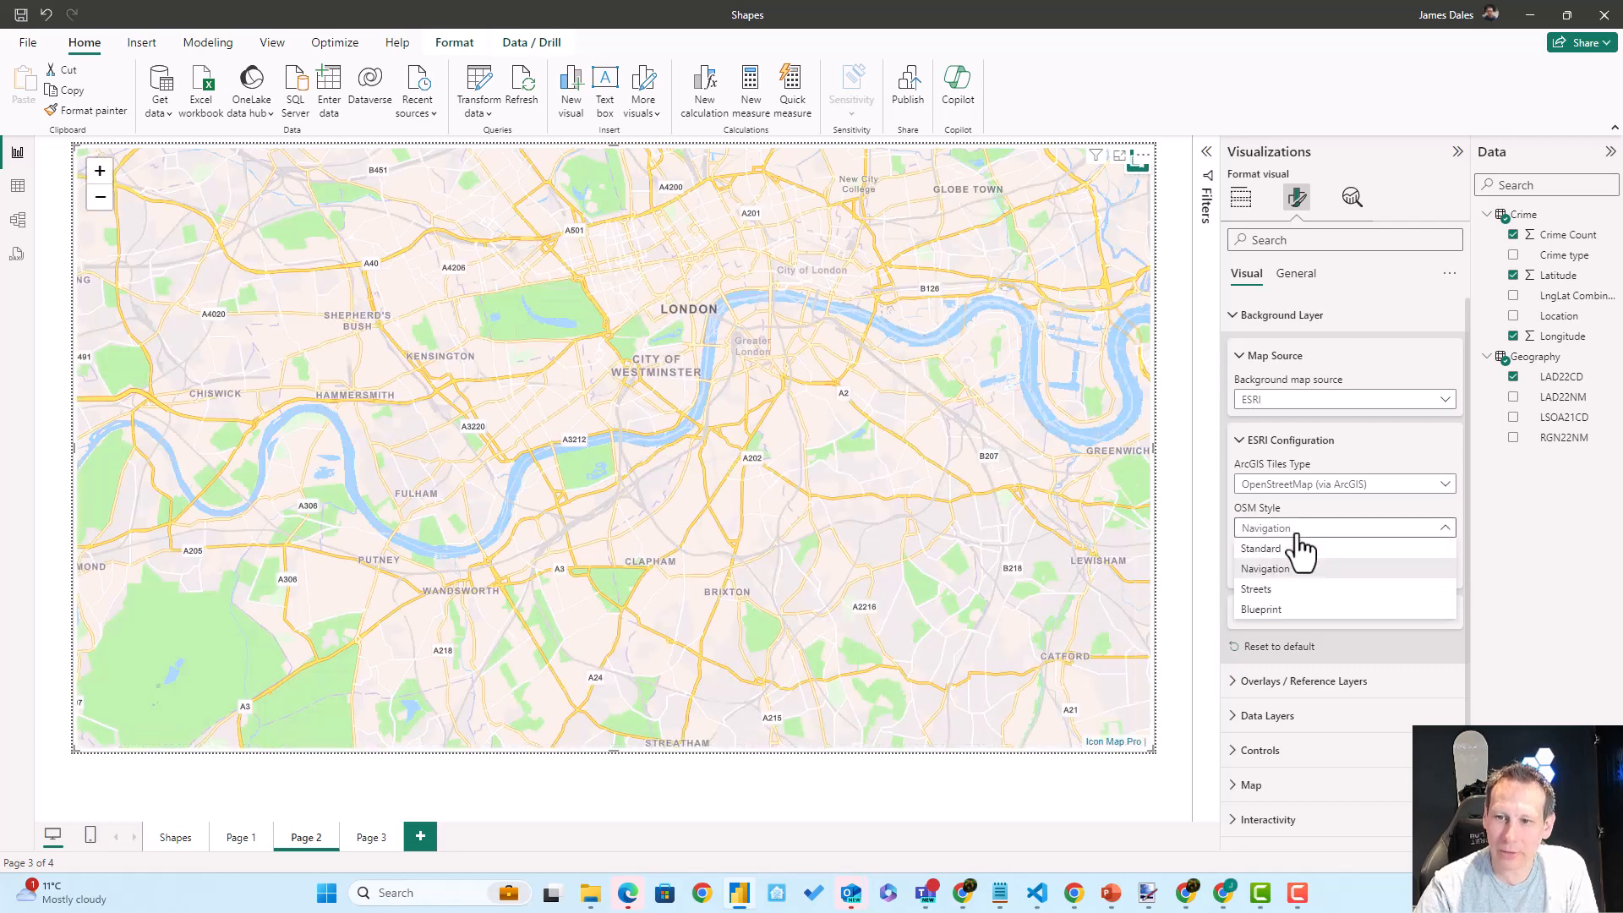
click(1256, 588)
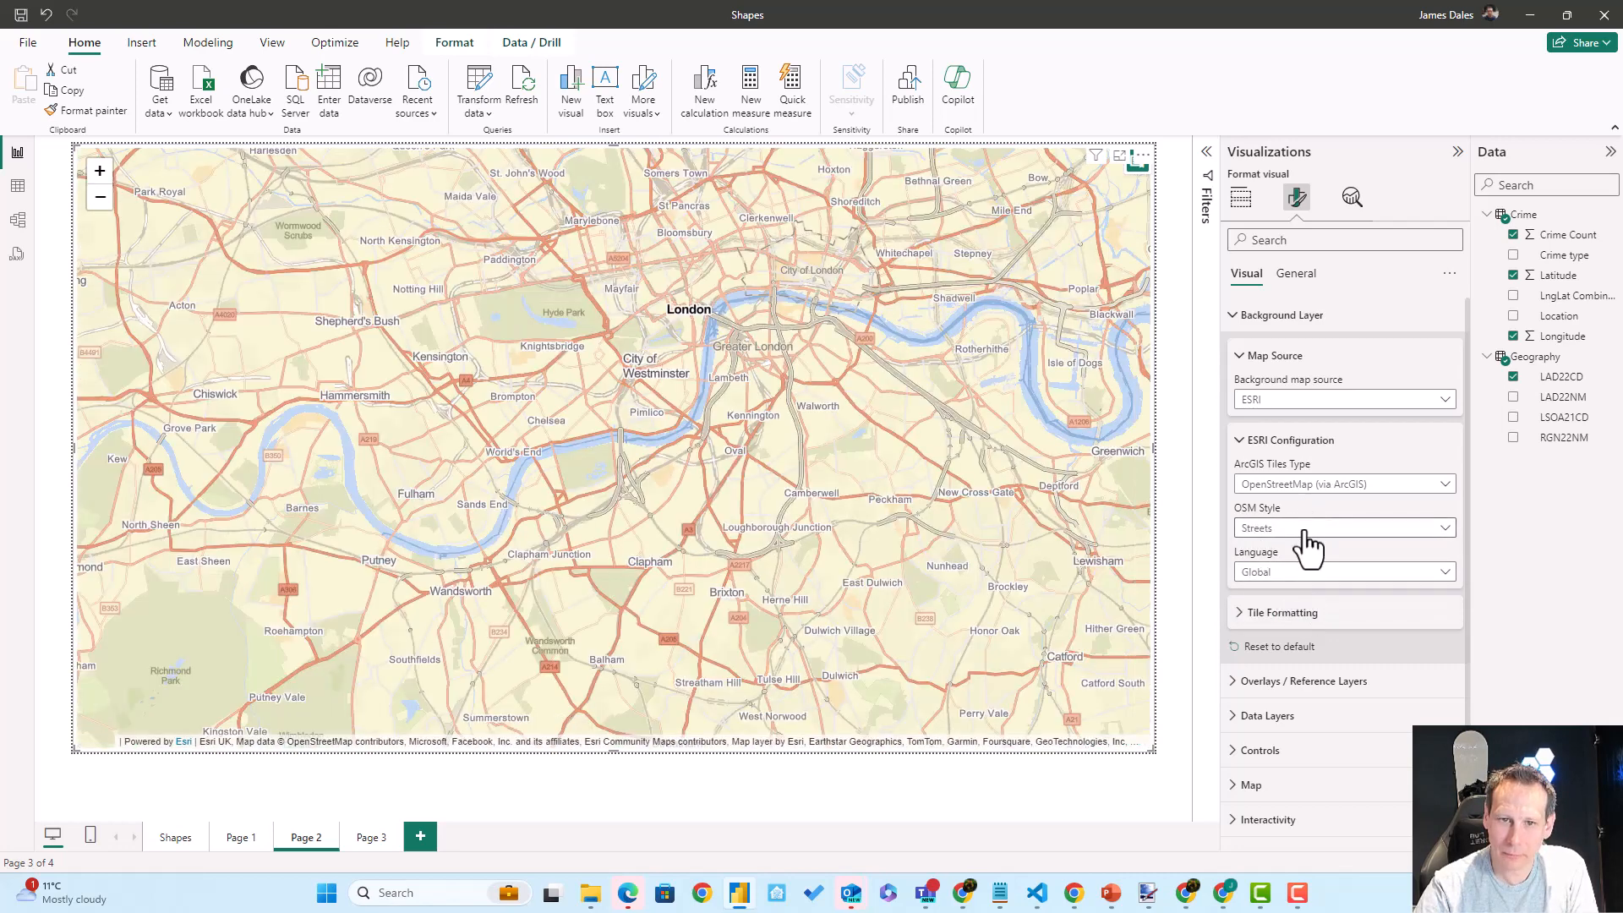
Preview the Blueprint OSM style, then return to the Standard style.
click(1342, 528)
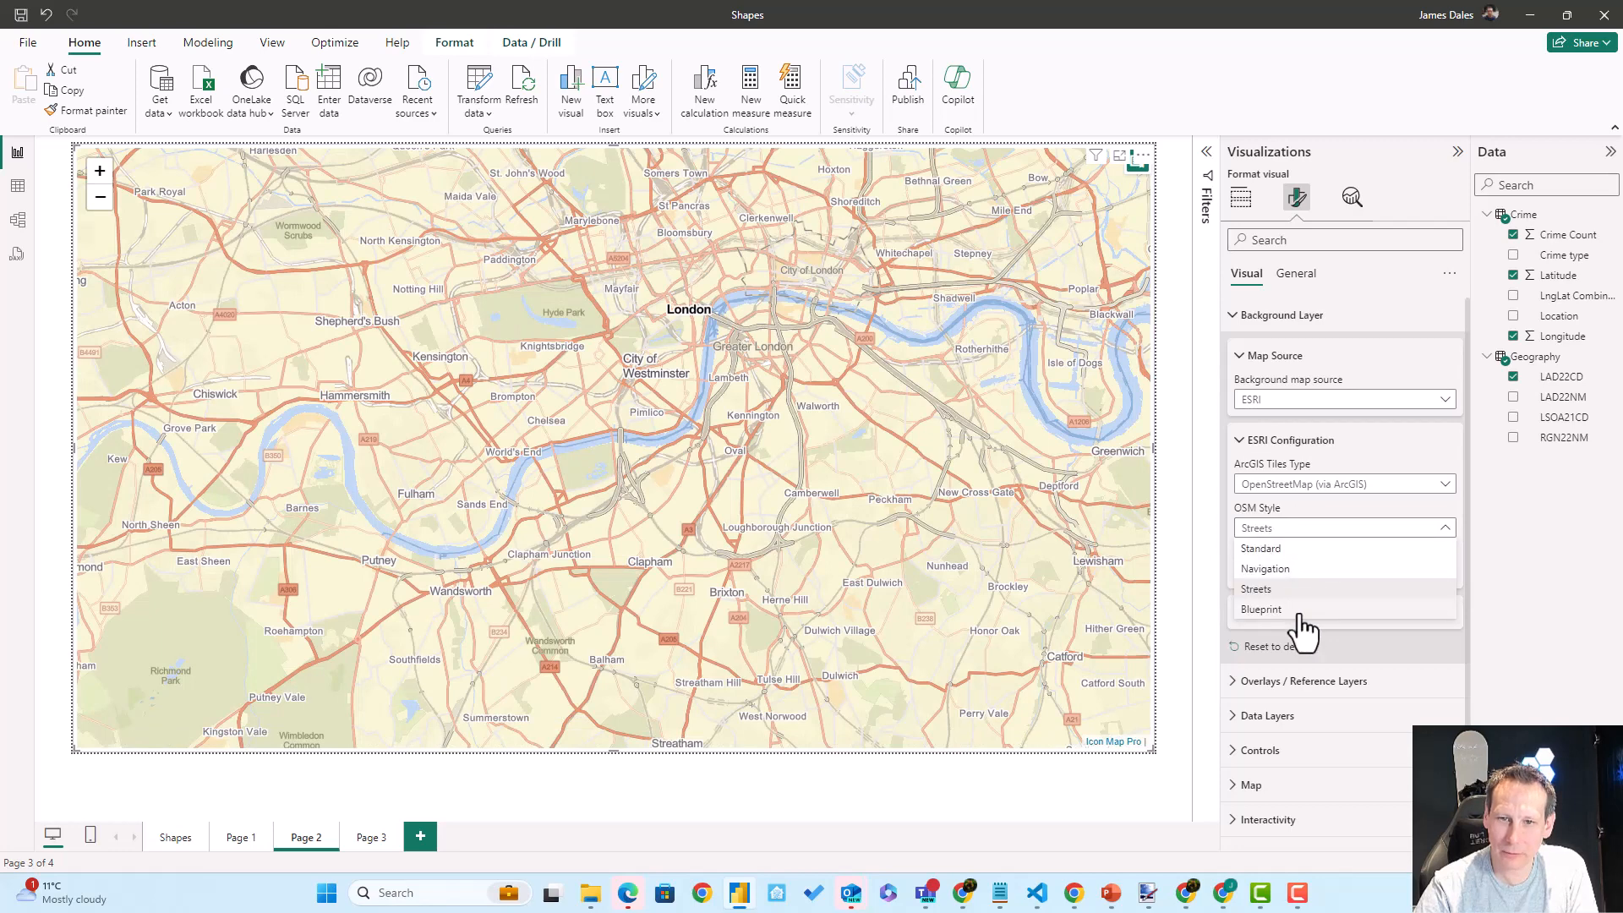
click(1261, 609)
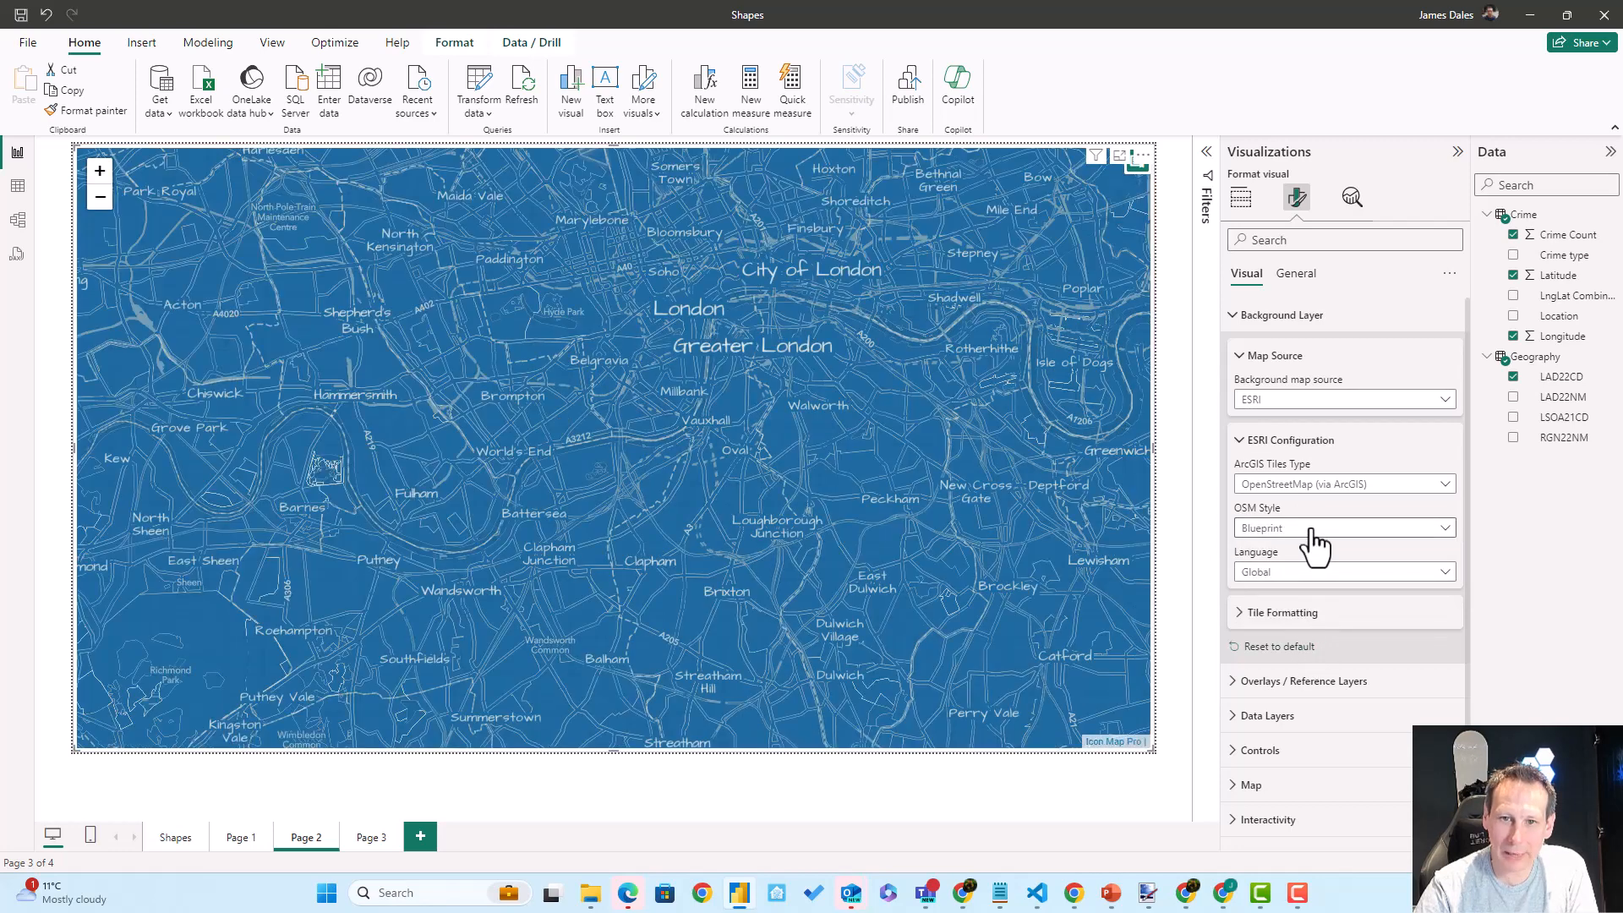
click(1343, 527)
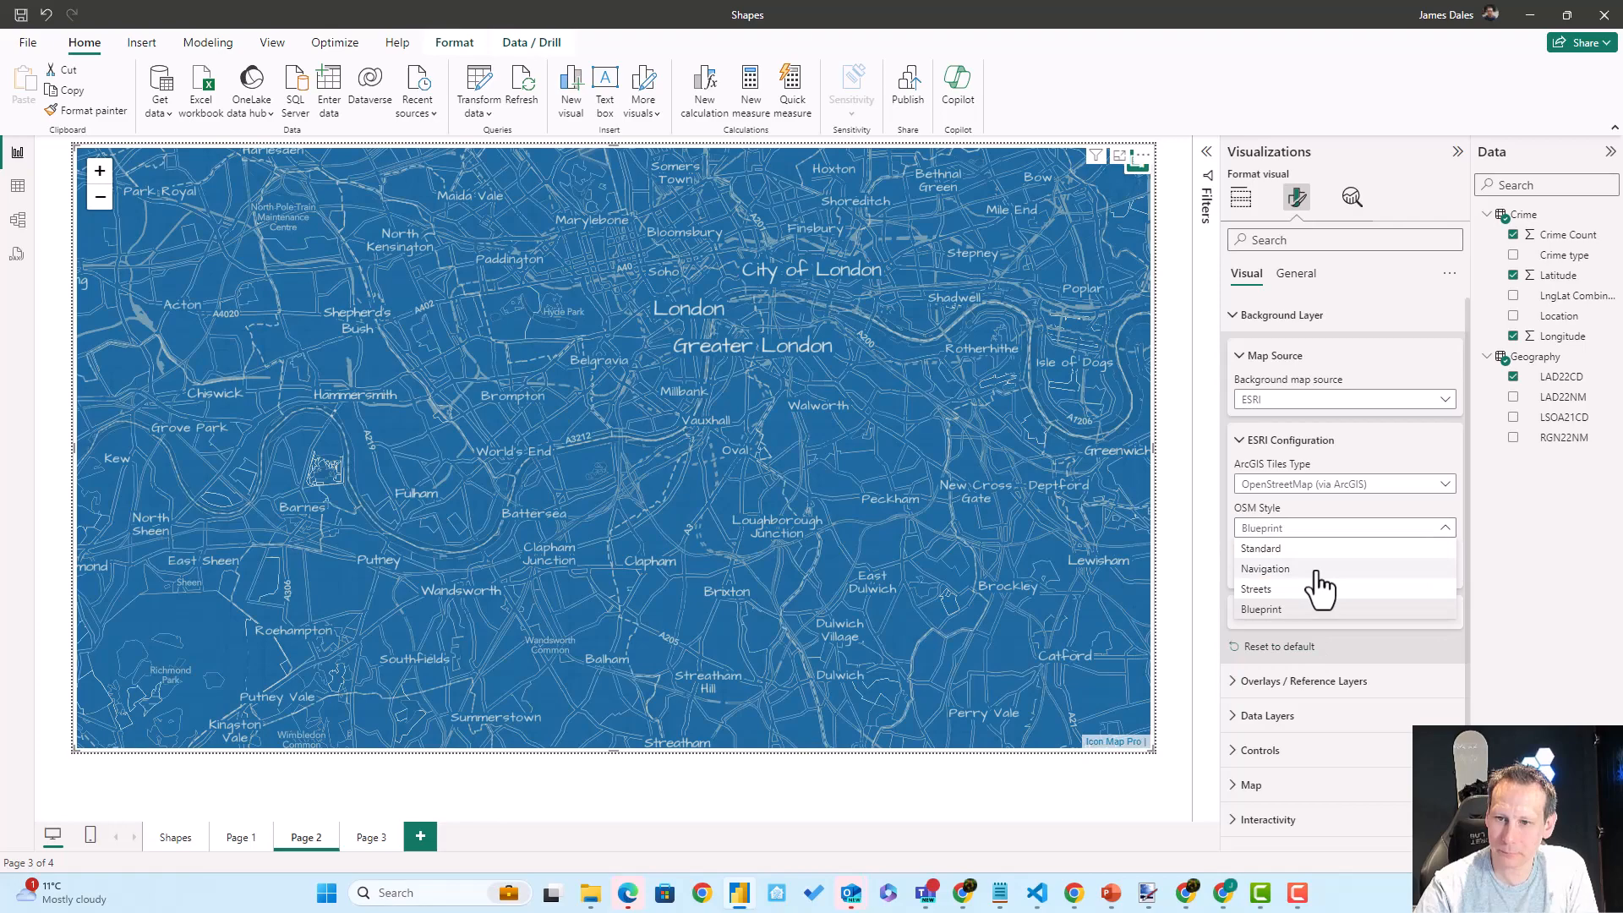
click(1261, 547)
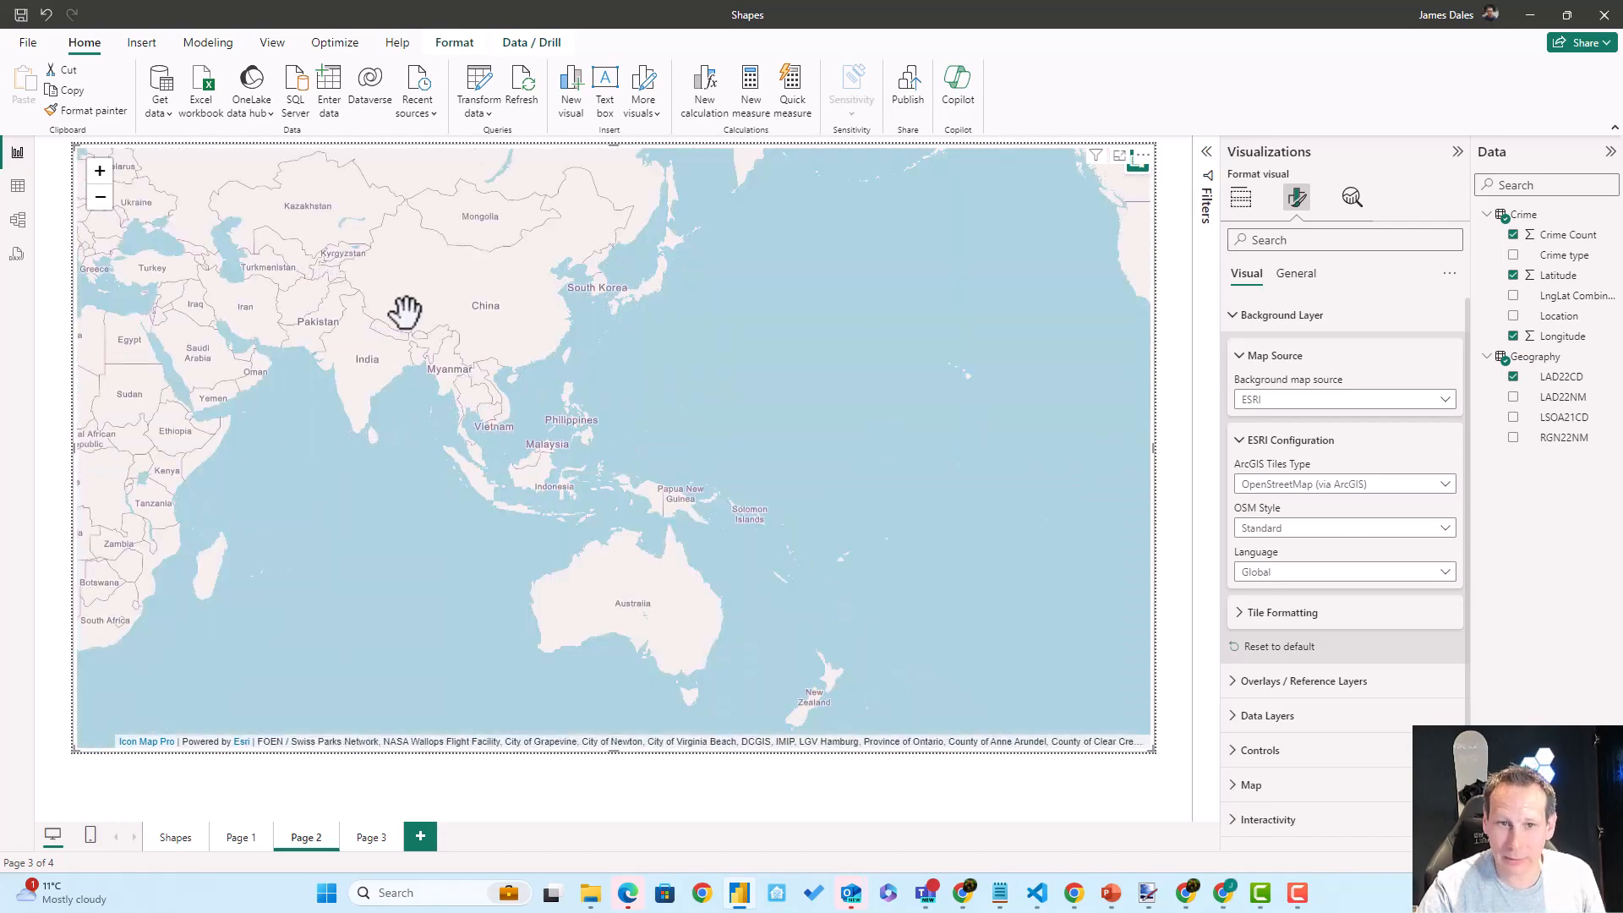
Set the map label language to Arabic, then Romanian, then Hungarian.
click(1341, 572)
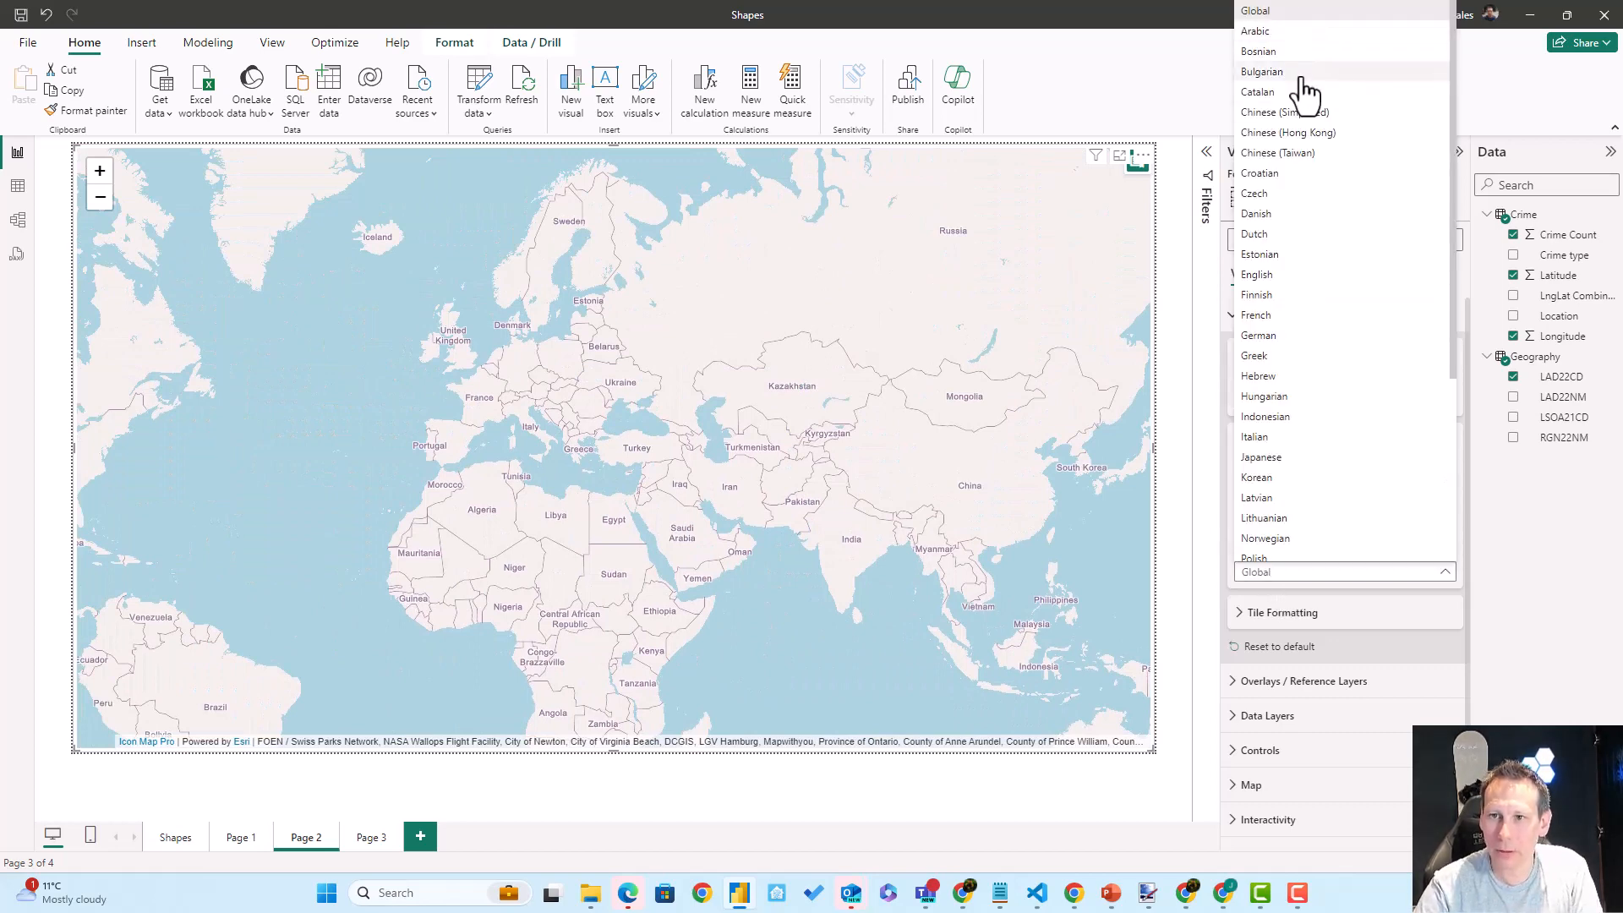
click(1254, 30)
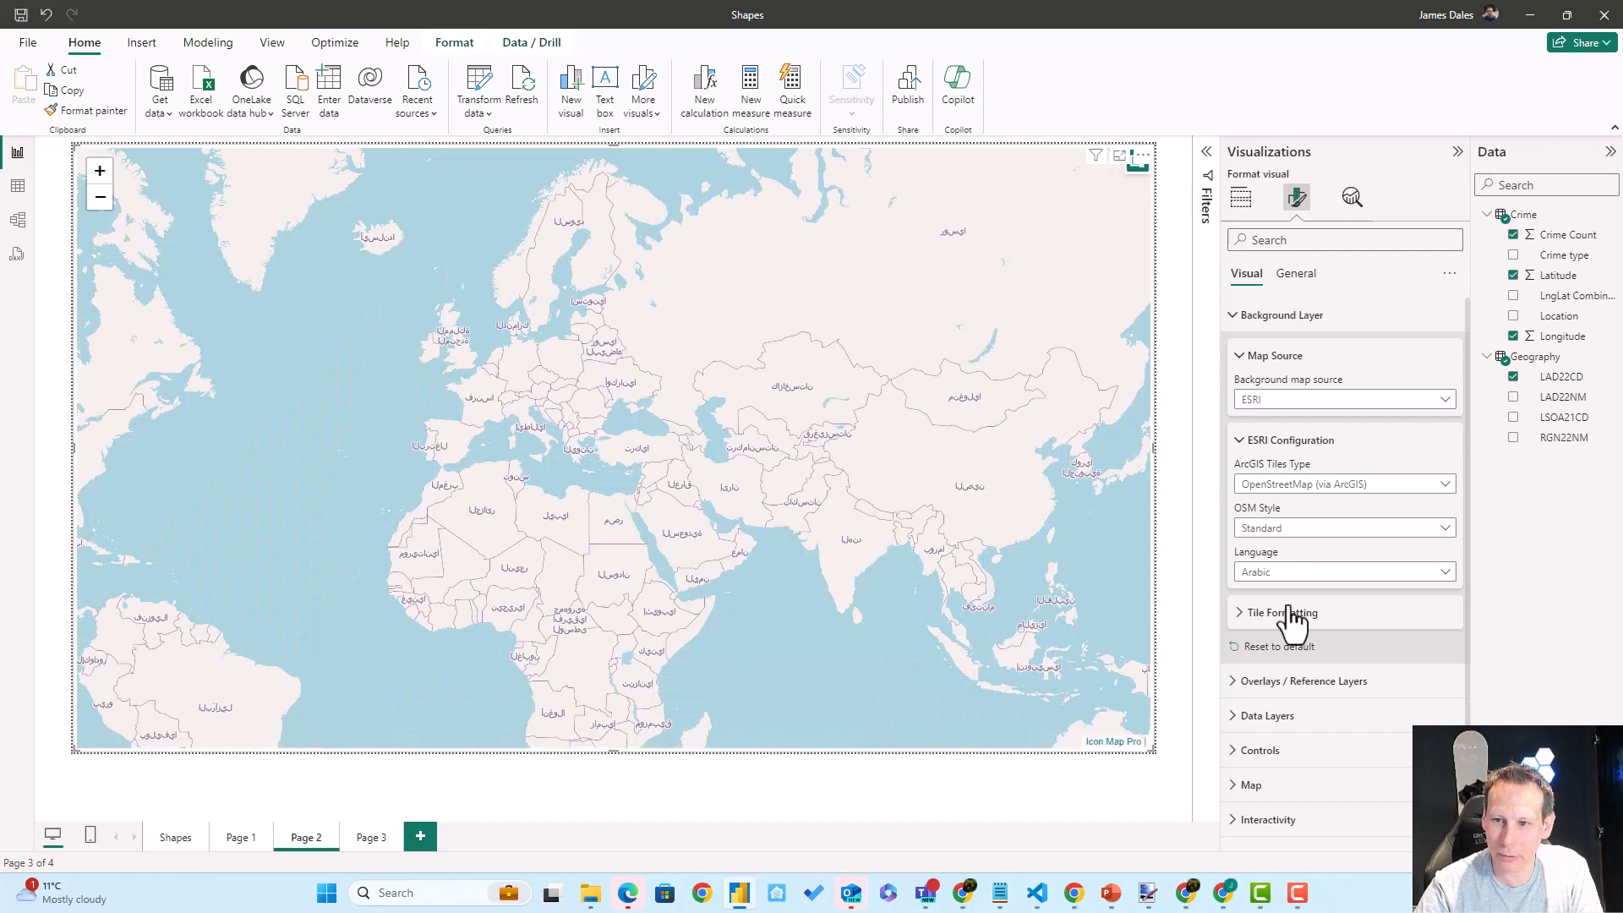
click(1342, 572)
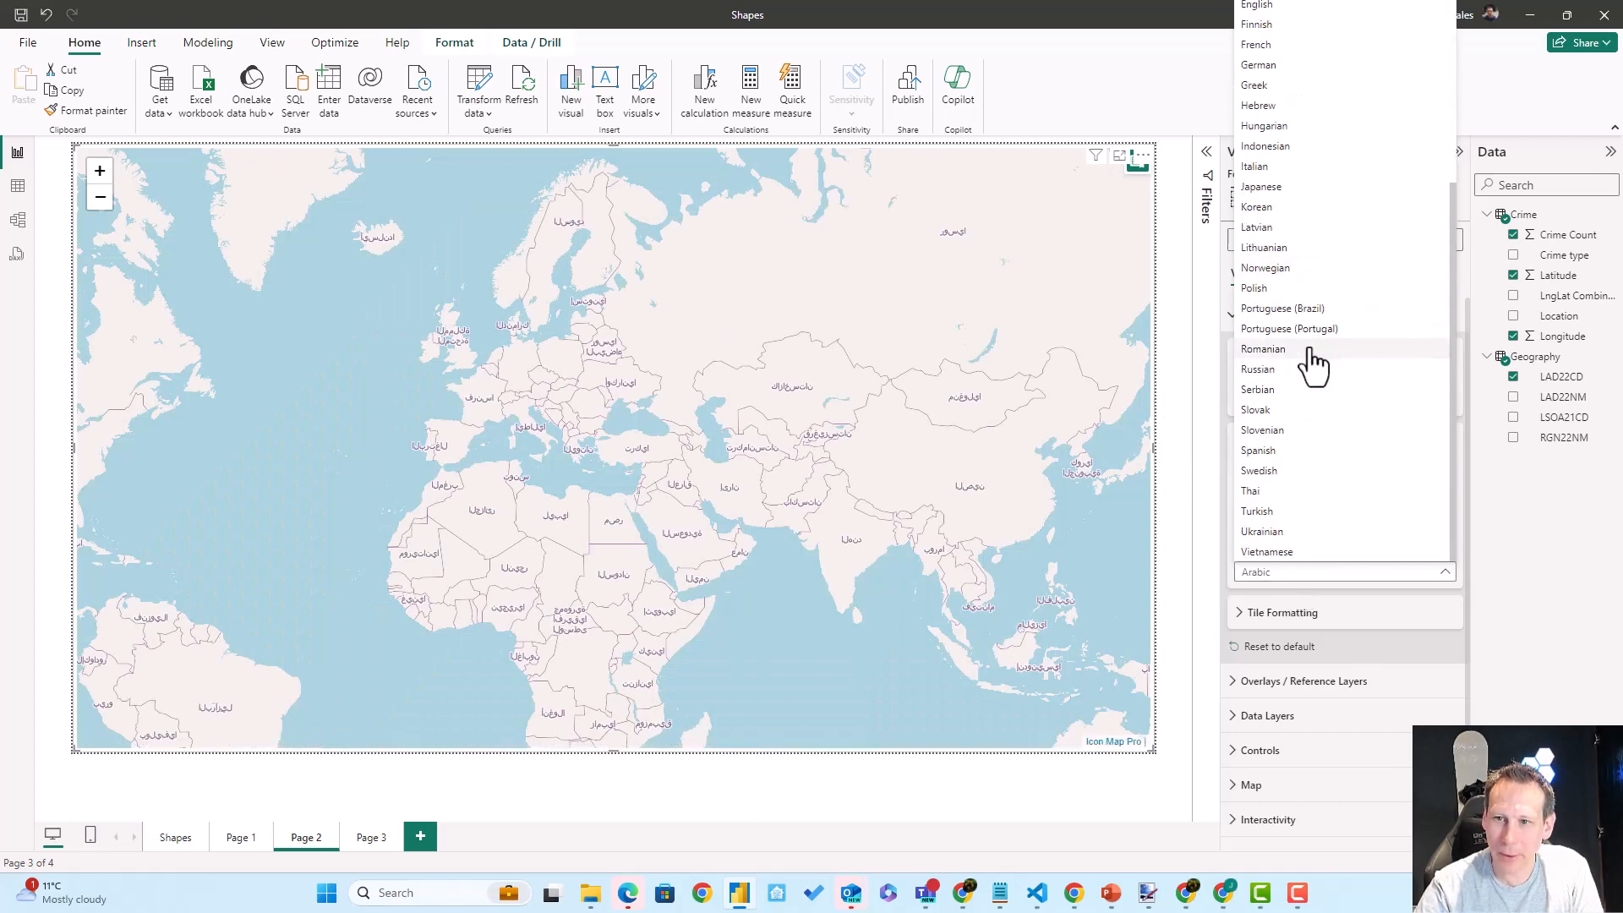
click(1261, 348)
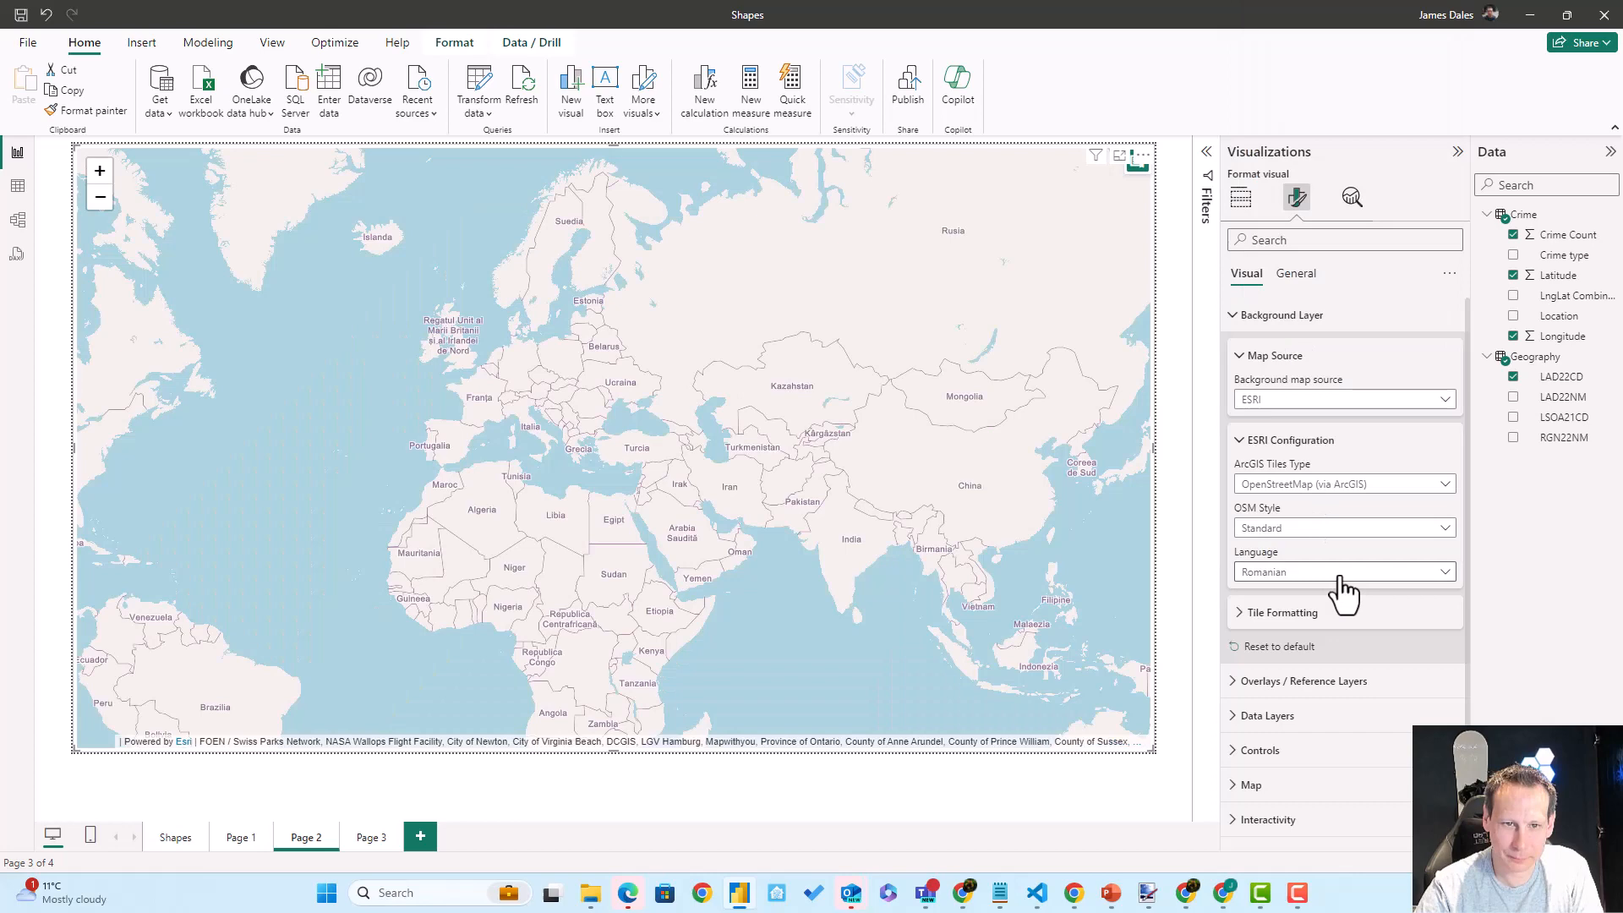
click(1342, 571)
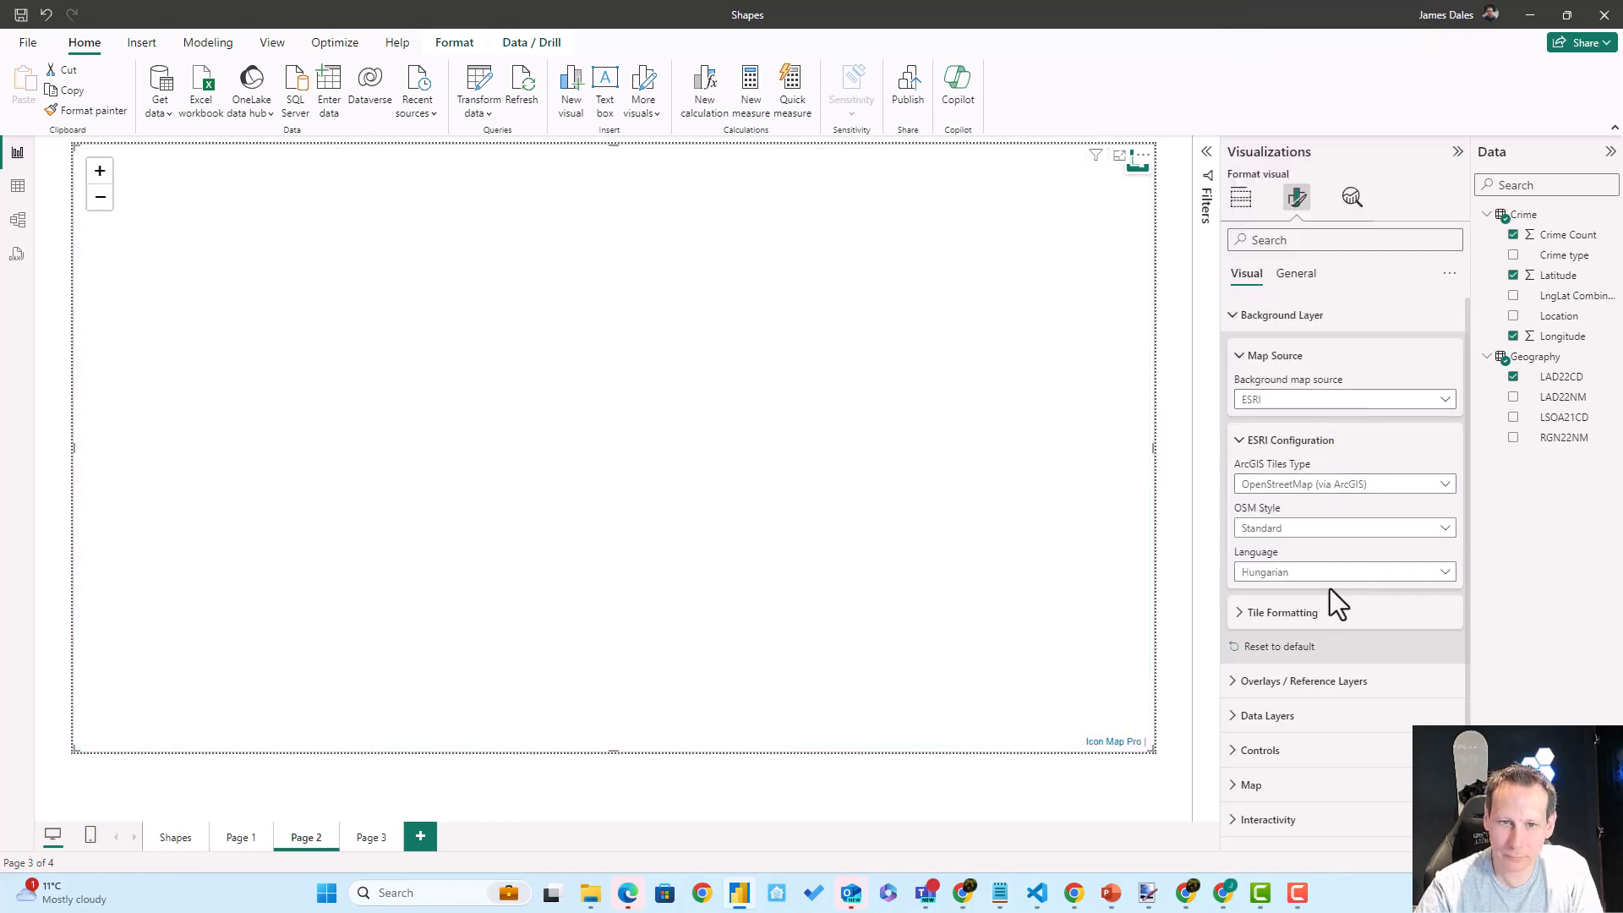
click(1340, 571)
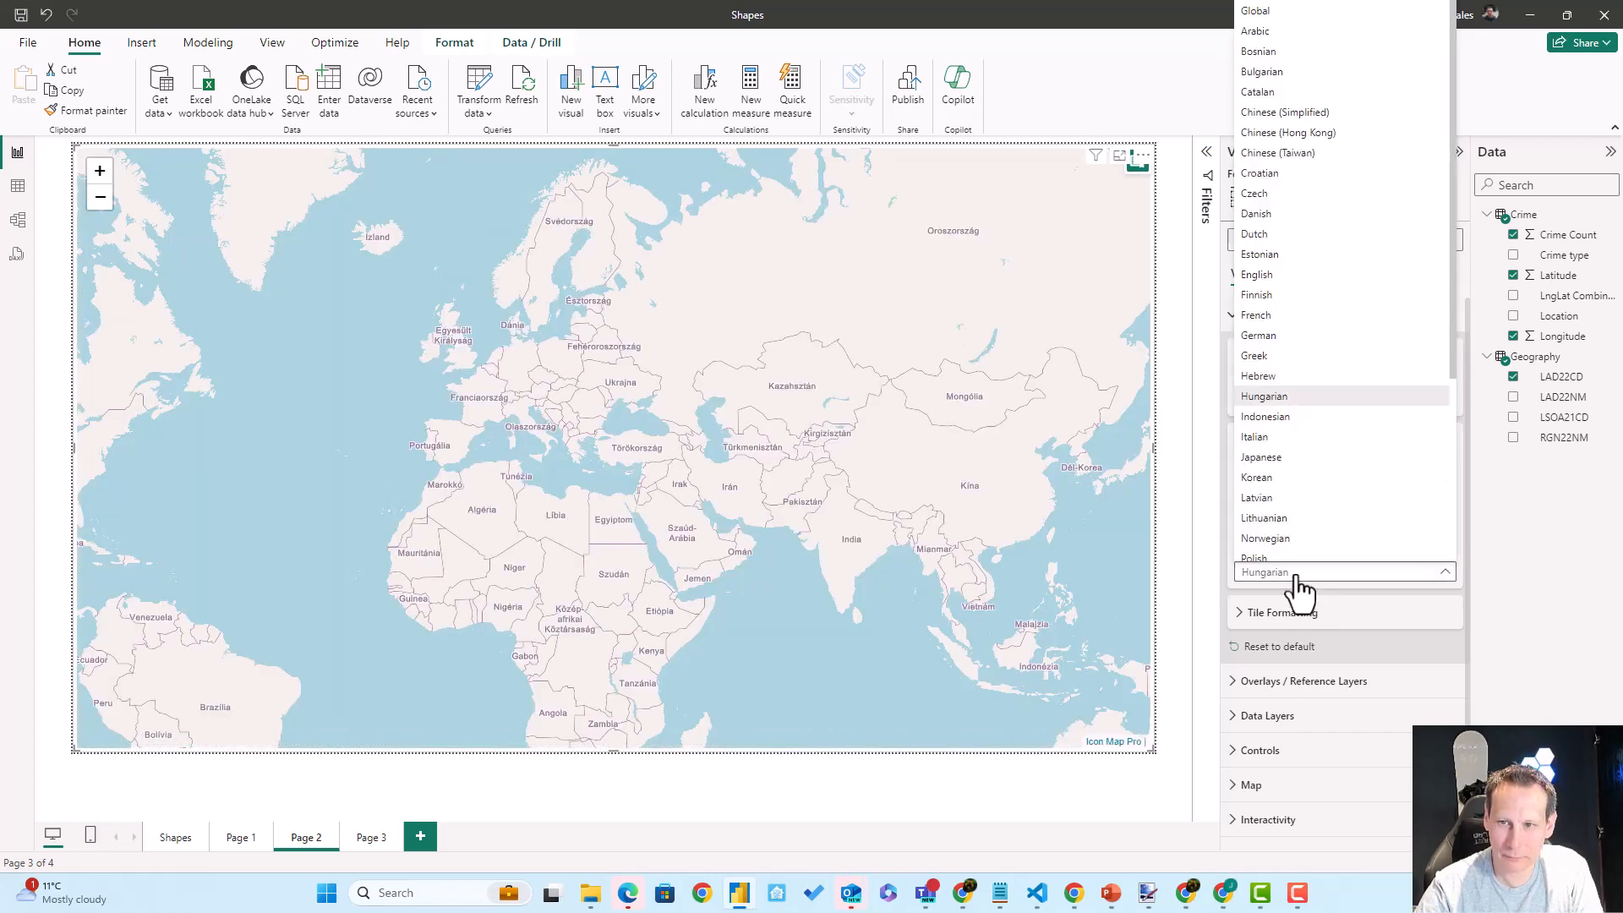